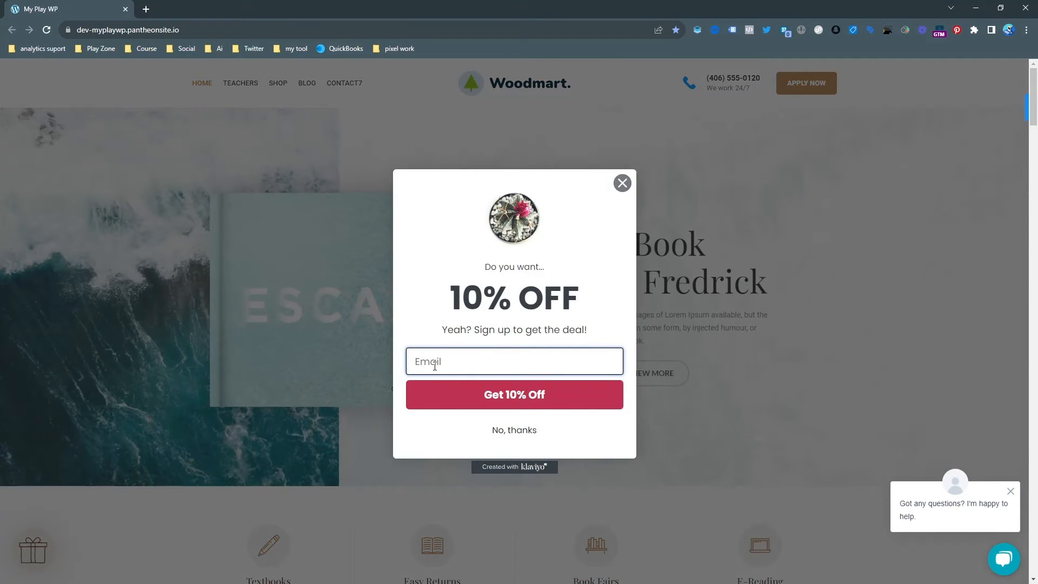
Step: Enter the test email in the Klaviyo popup's Email field and submit for 10% off
type("test@gmail.com")
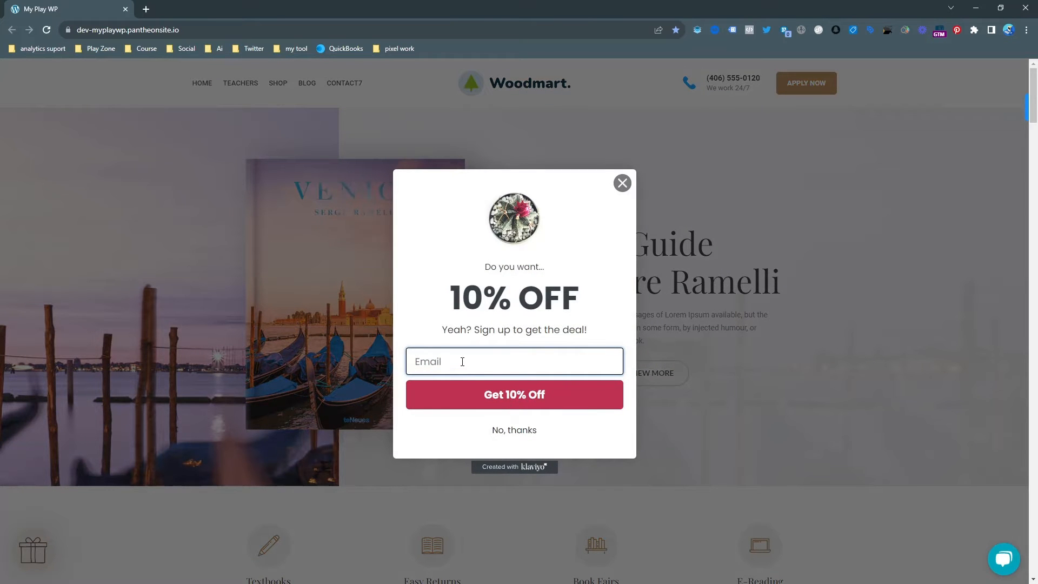
type("teste@gmail.com")
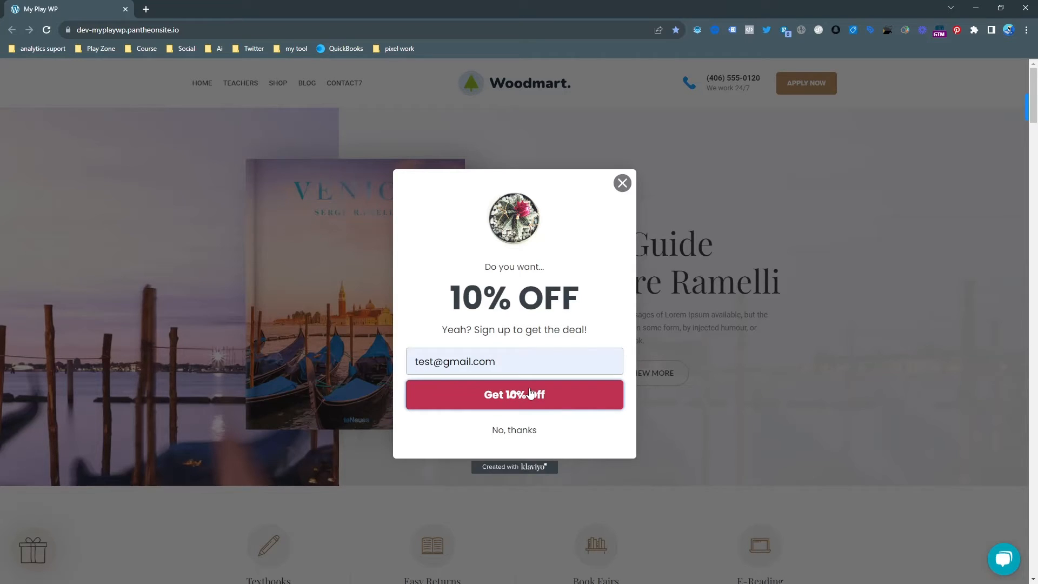
left_click(192, 8)
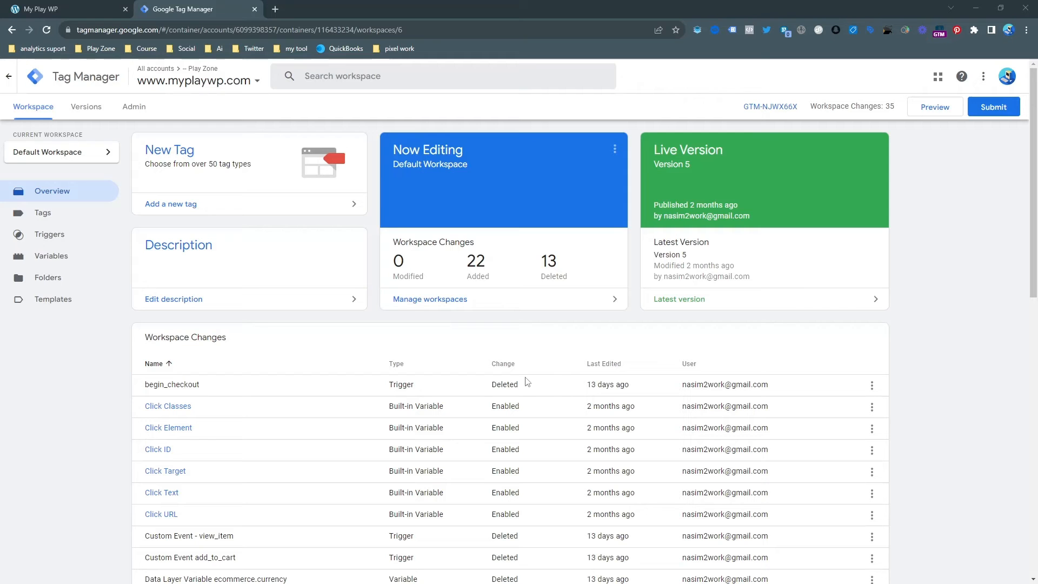
mouse_move(710, 194)
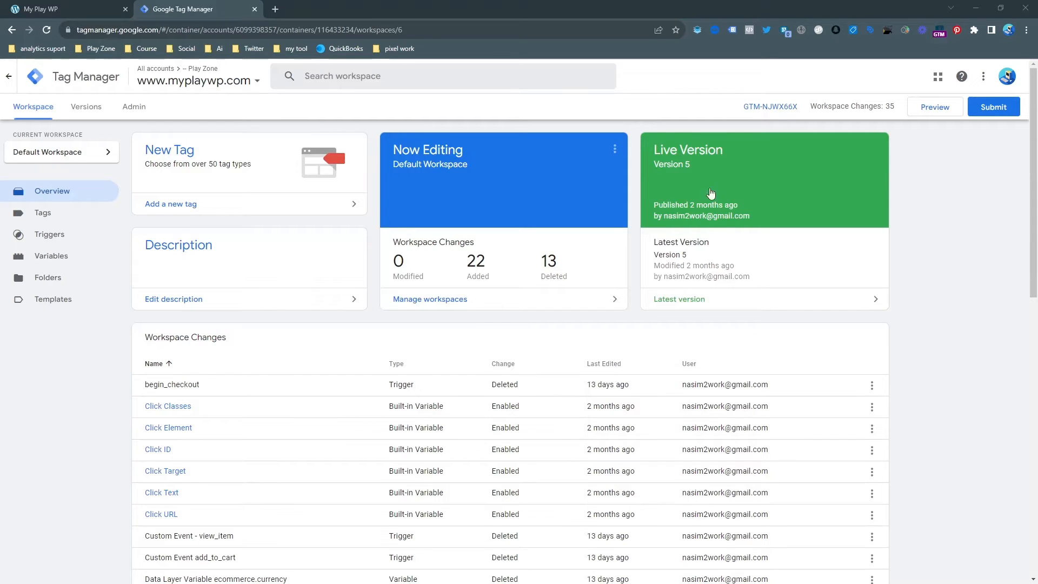
Step: Review the GTM-NJWX66X container's installation code snippet and close the dialog
left_click(769, 106)
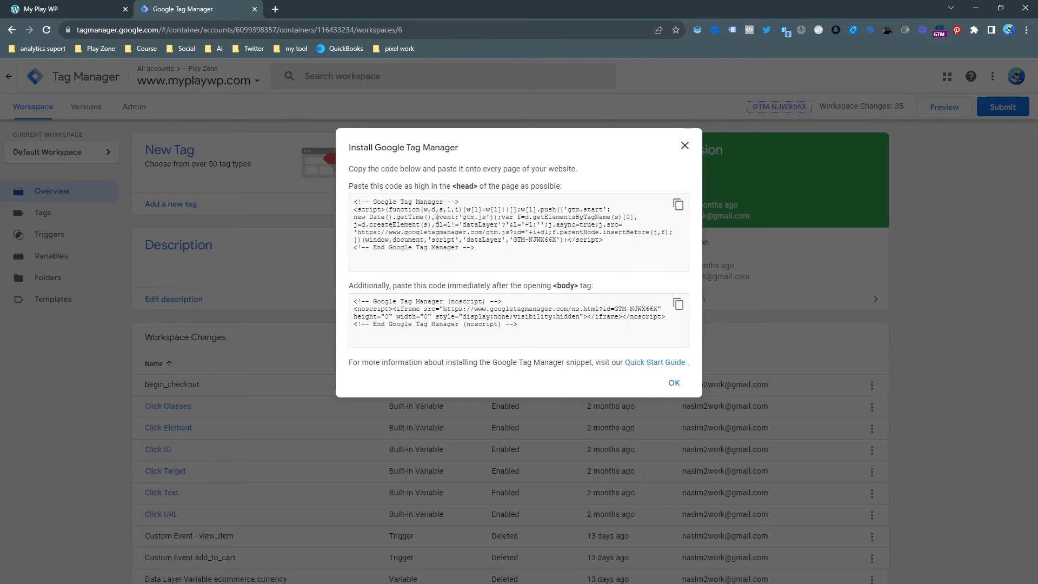
left_click(678, 204)
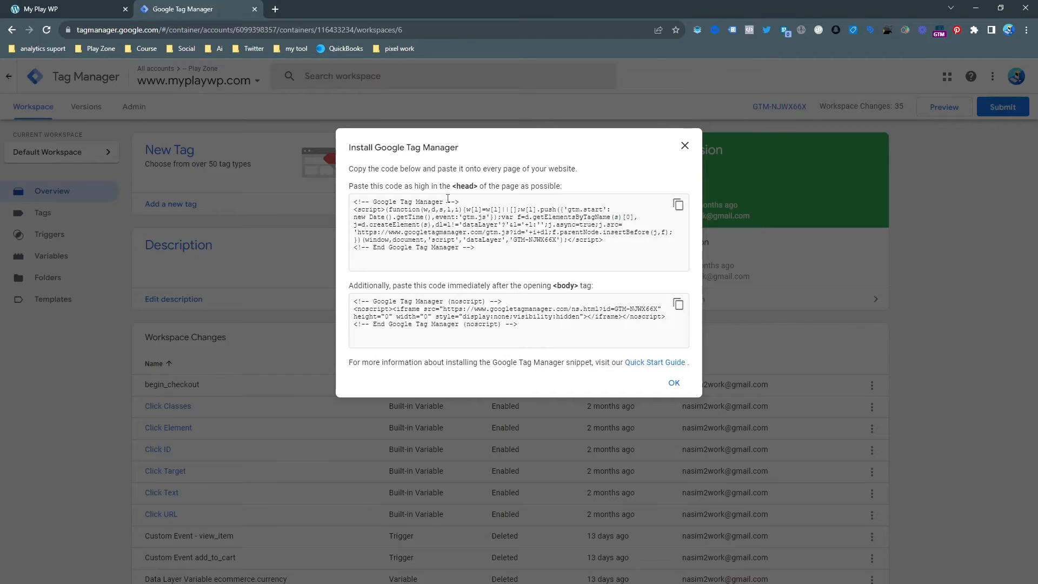
mouse_move(715, 149)
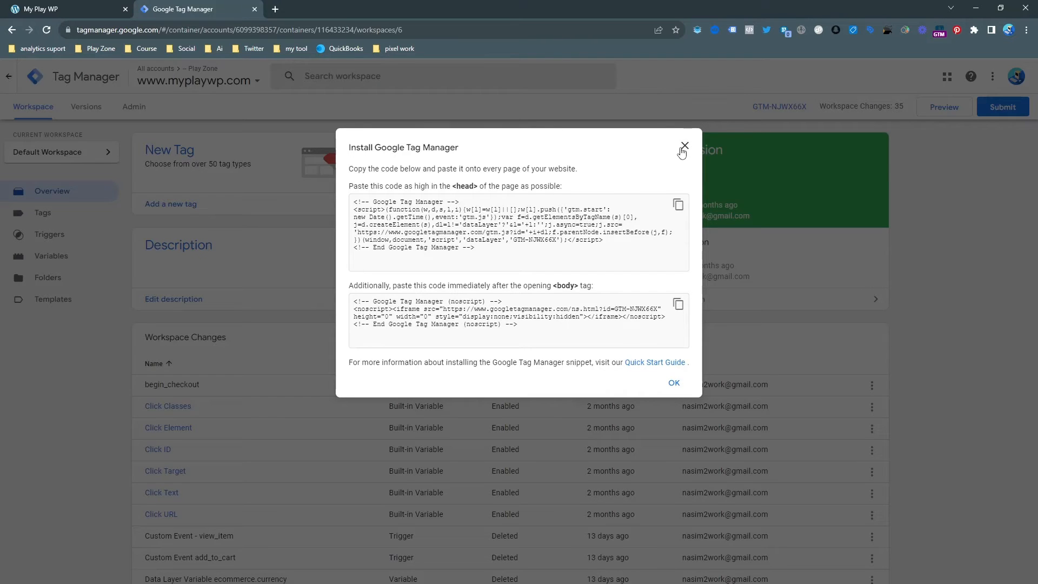
left_click(684, 145)
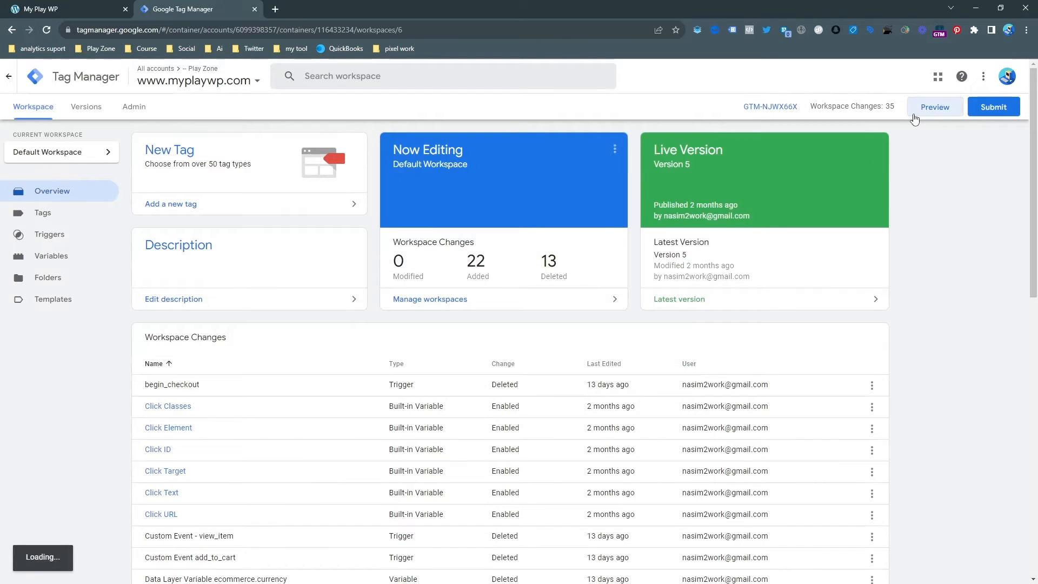
Step: Connect Tag Assistant preview to dev-myplaywp.pantheonsite.io and switch to the debug-mode site
left_click(933, 106)
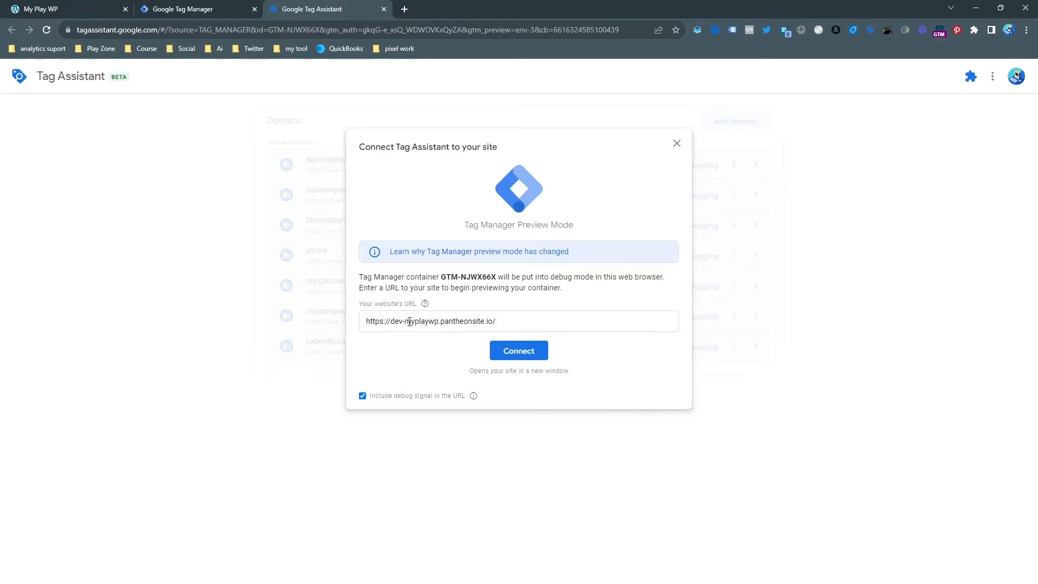
left_click(518, 321)
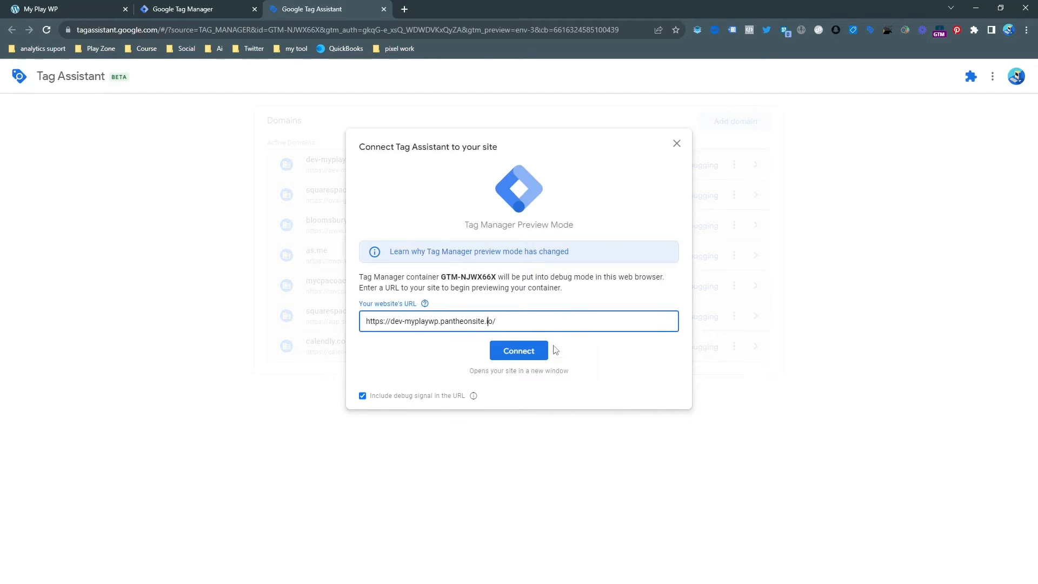
left_click(518, 351)
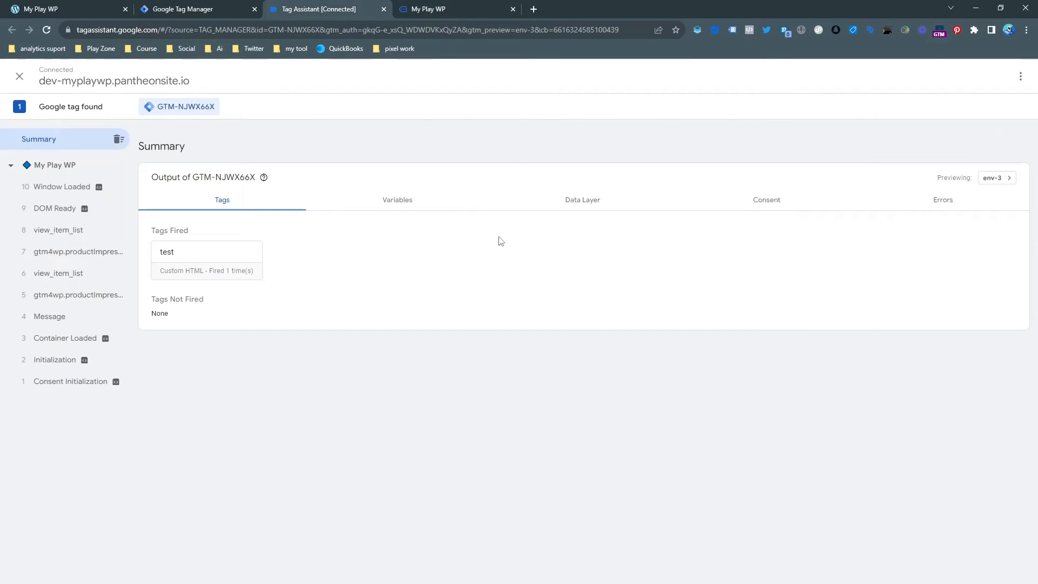
left_click(428, 8)
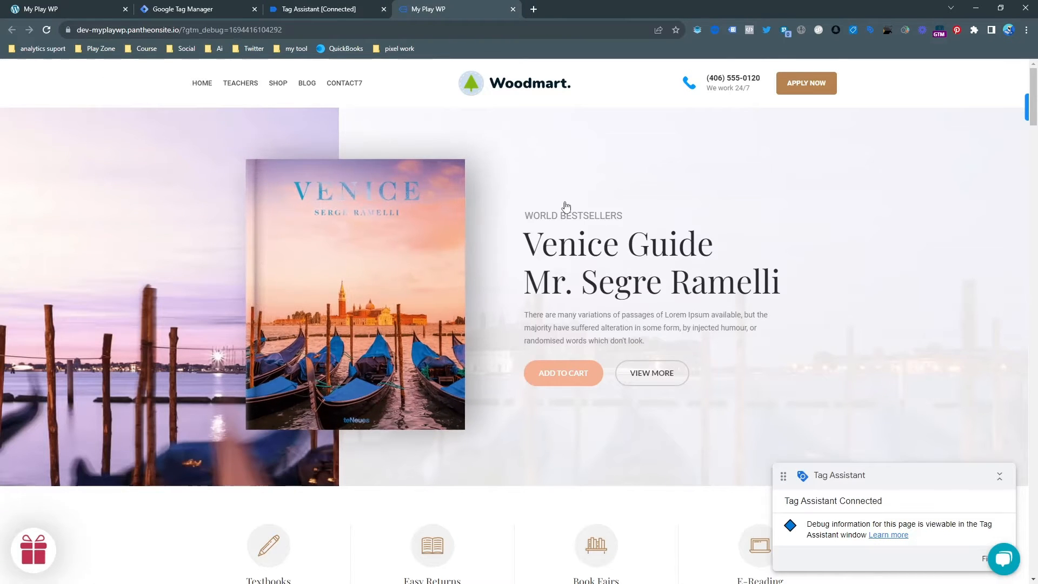
scroll("down", 3)
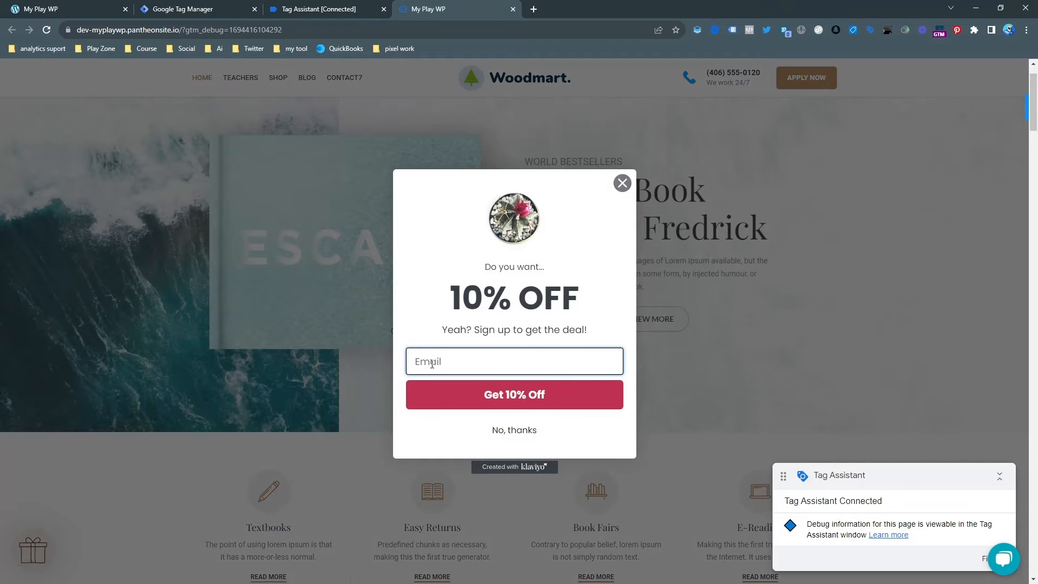
type("test@gmail.com")
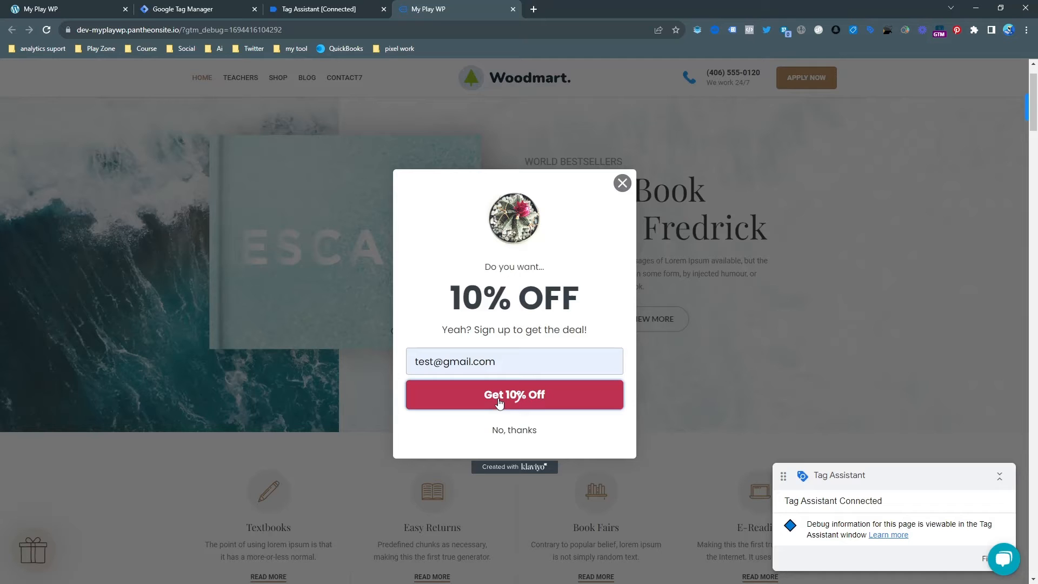
left_click(514, 394)
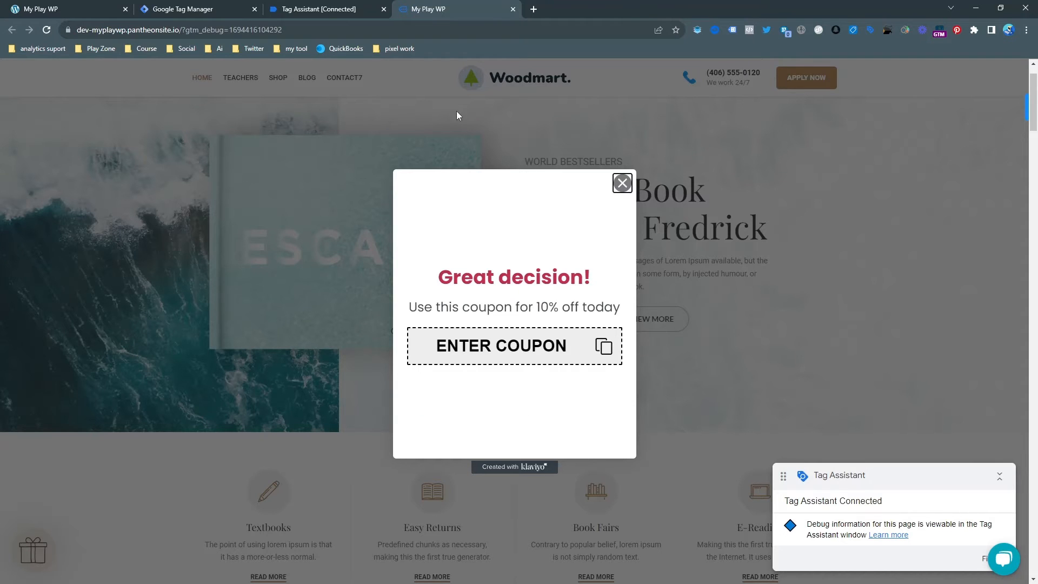
left_click(316, 9)
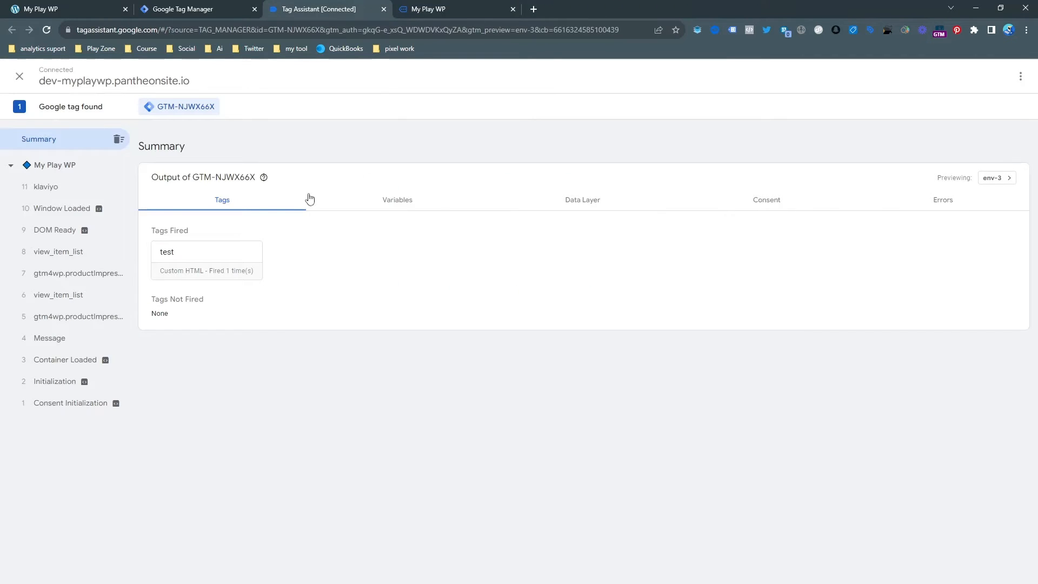
Step: Inspect the klaviyo event in Tag Assistant, then return to Tag Manager
left_click(46, 187)
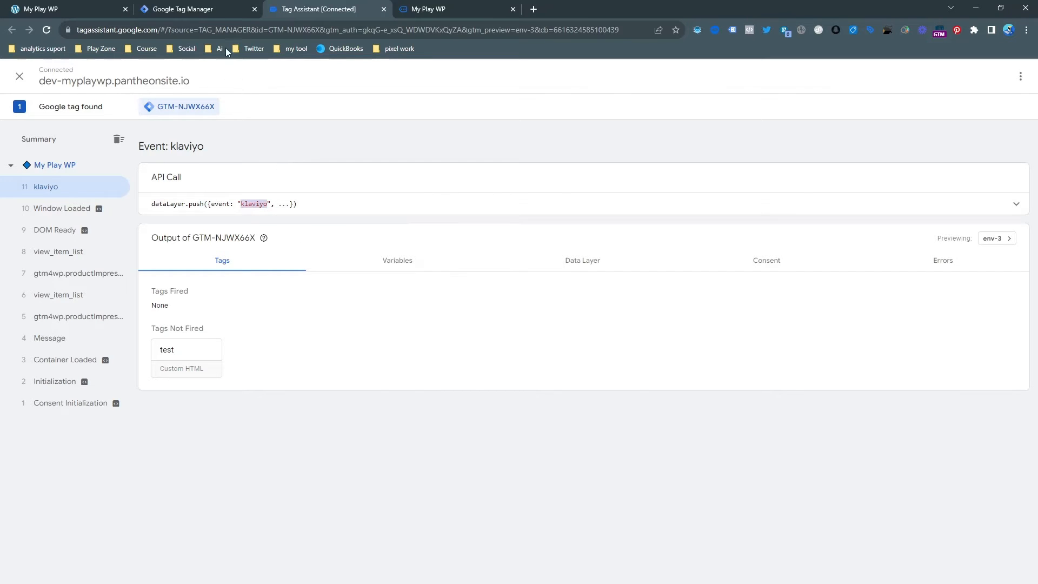
left_click(192, 9)
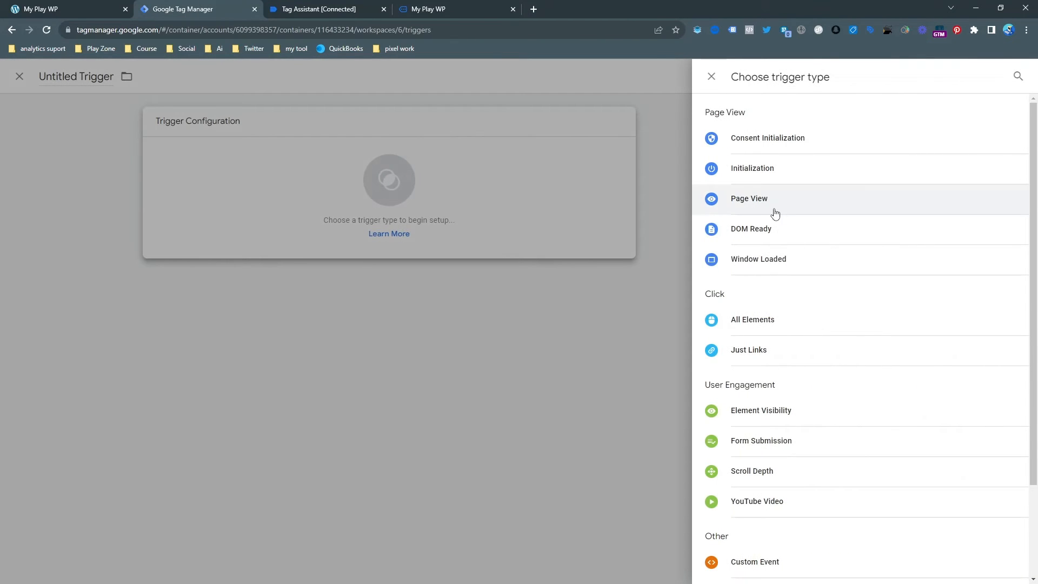
Step: Save a Custom Event trigger 'klaviyo - trigger' for event klaviyo, then show the Tags list
left_click(754, 561)
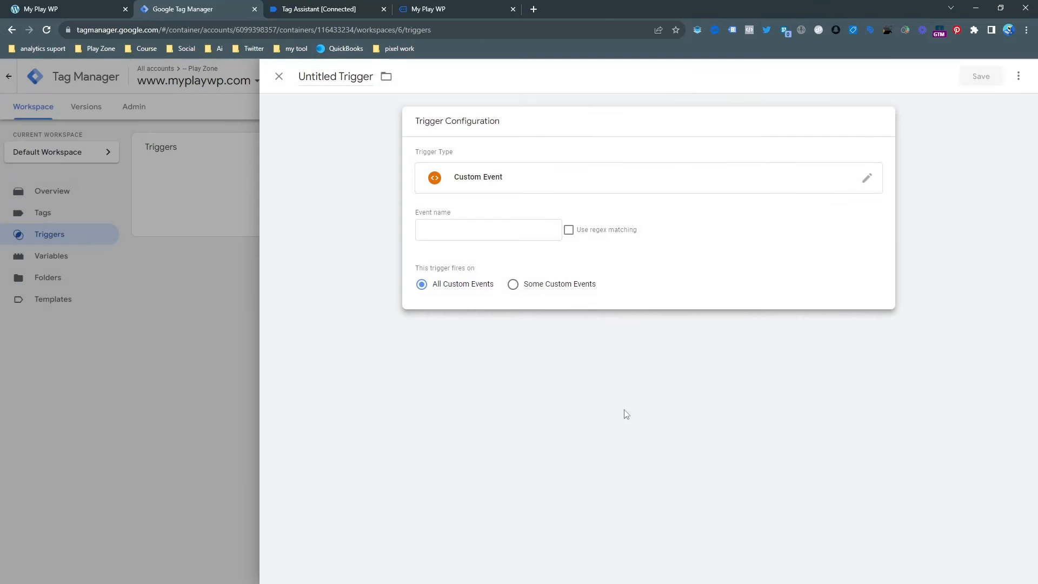
type("klaviyo")
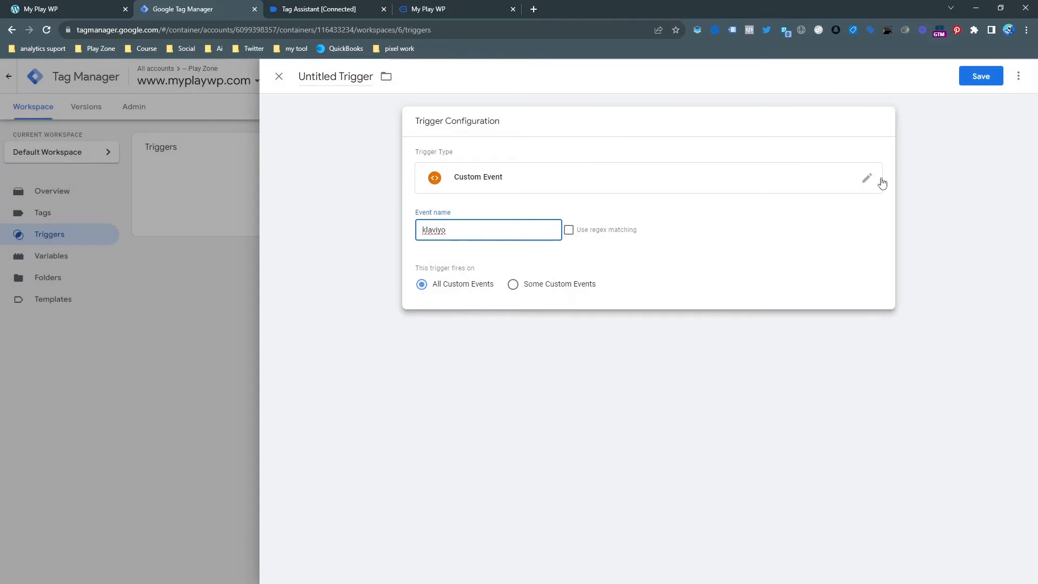
left_click(980, 76)
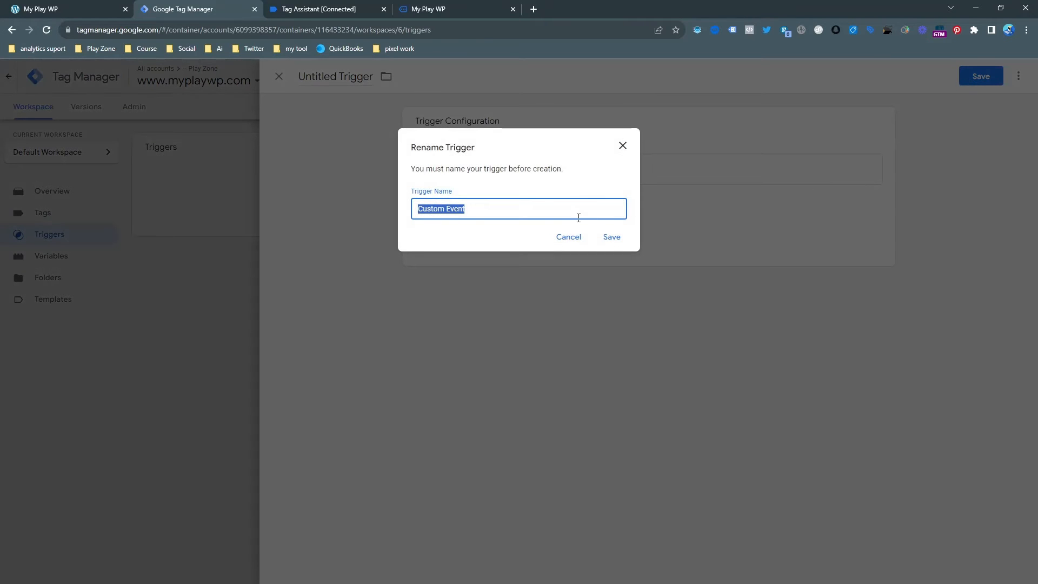
type("klaviyo")
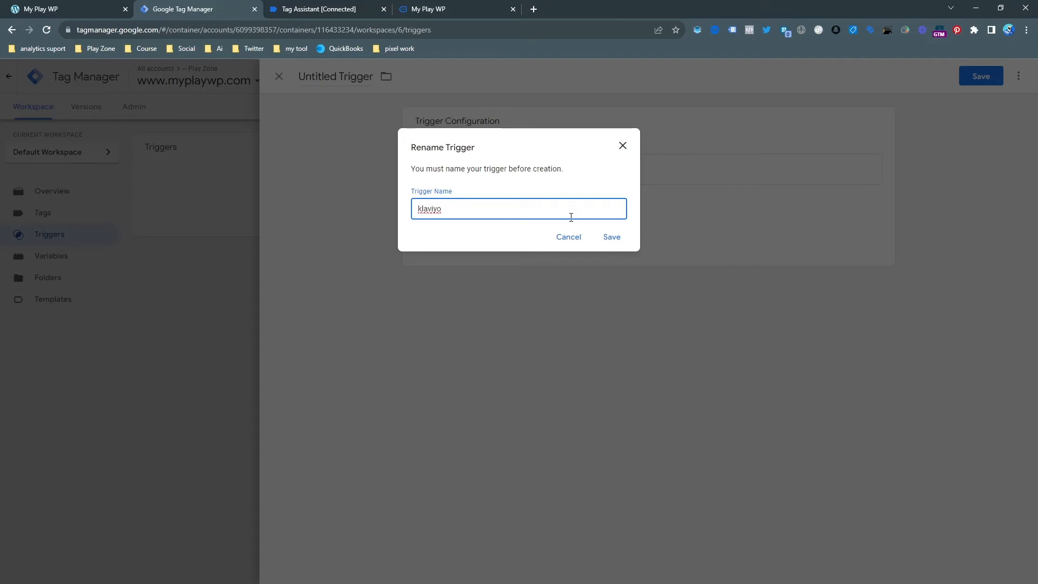
type("- trigger")
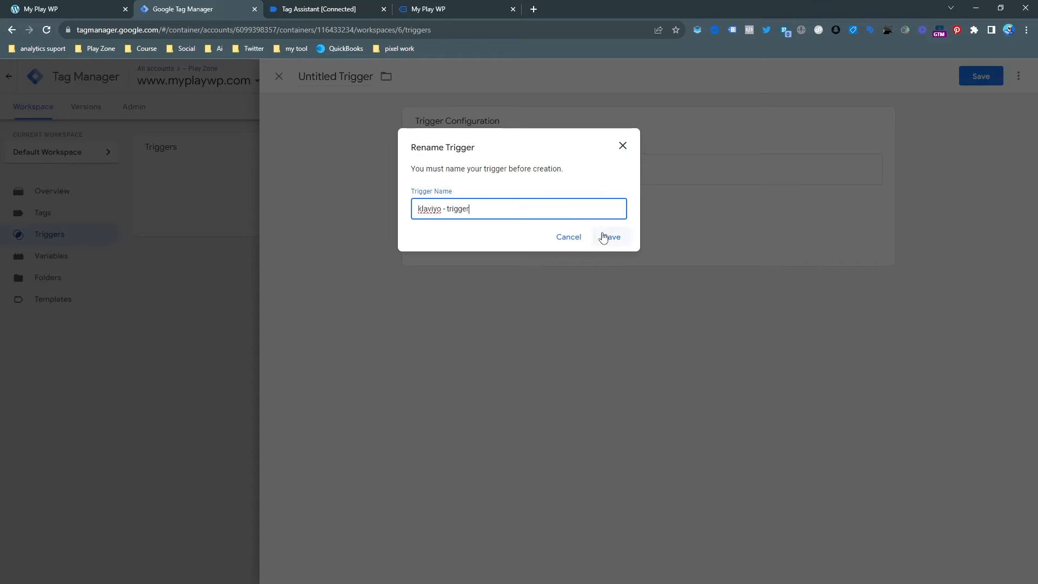
left_click(610, 236)
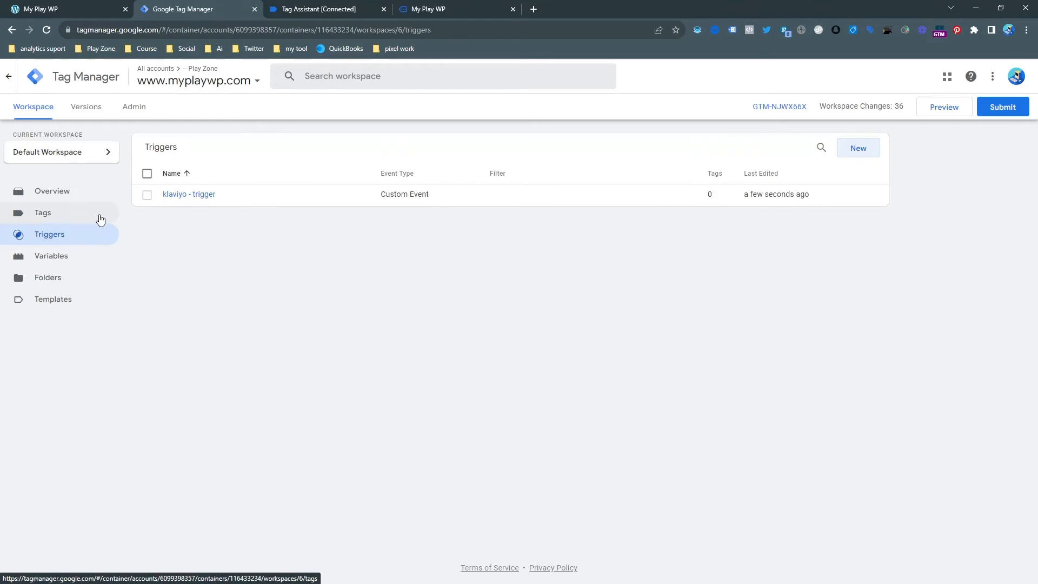
left_click(42, 213)
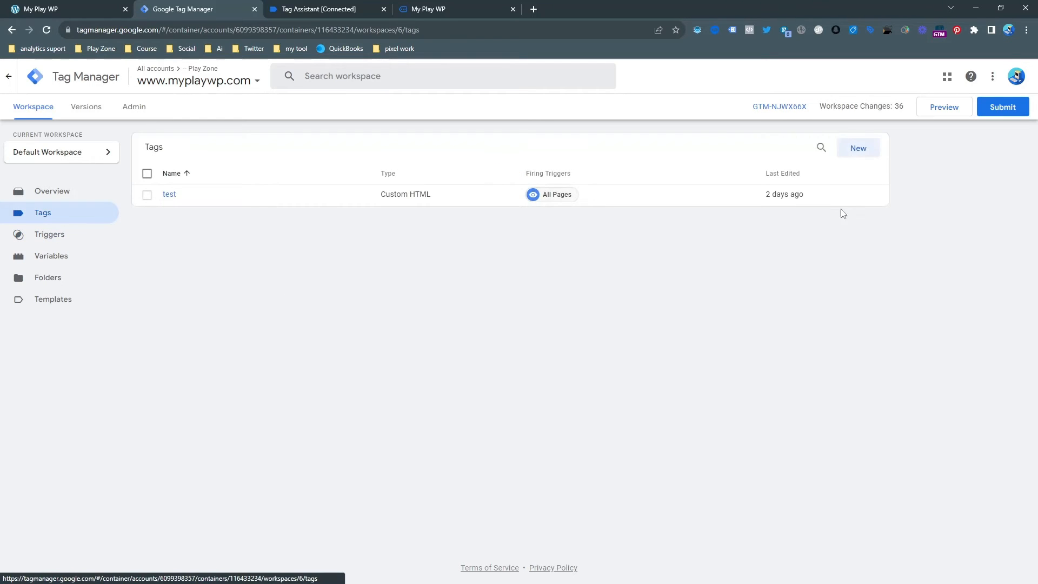
mouse_move(801, 253)
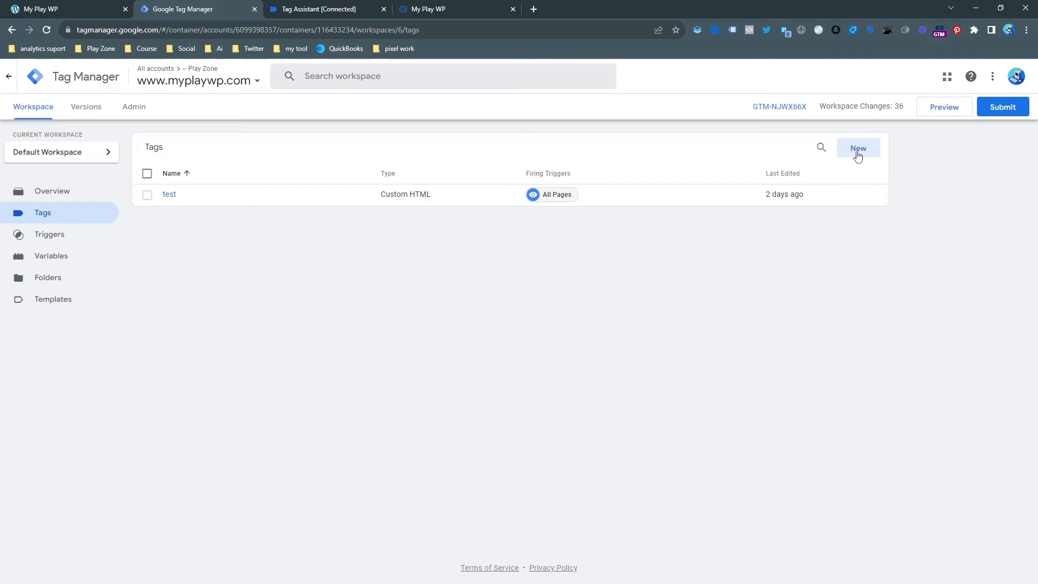
Step: Start a Google Ads Conversion Tracking tag and save its missing Conversion Linker tag on All Pages
left_click(858, 147)
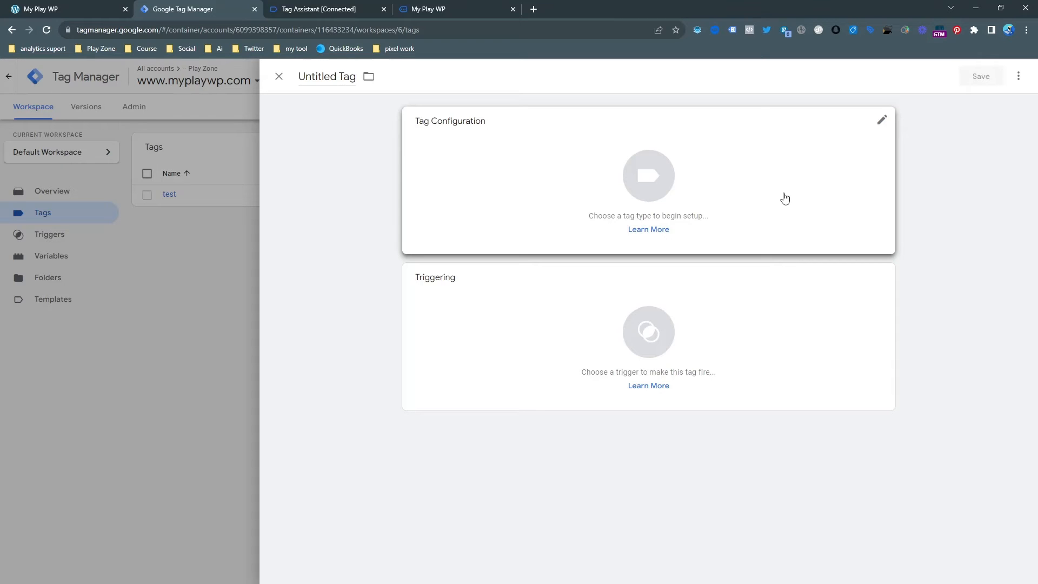
mouse_move(781, 196)
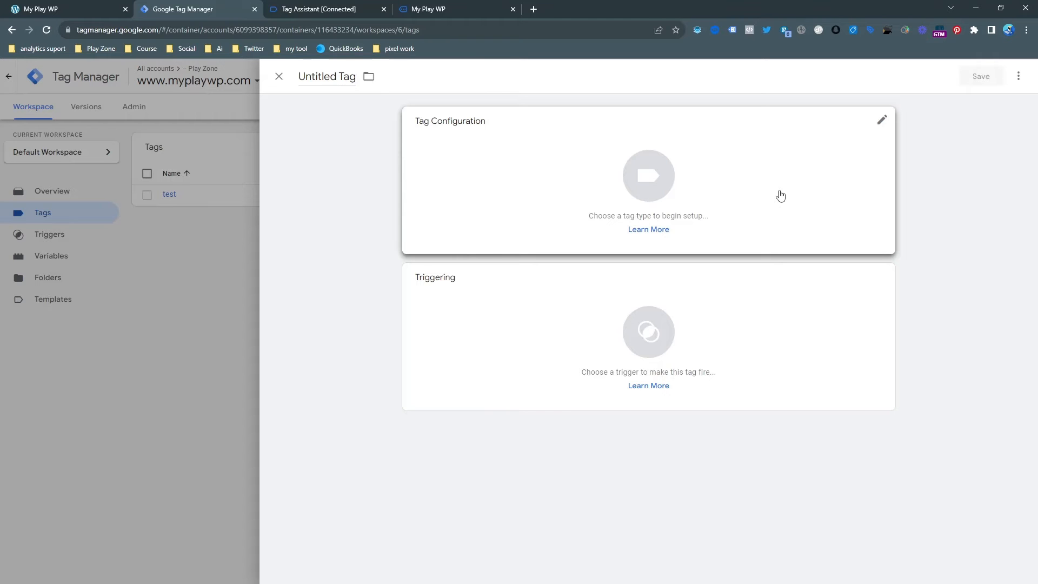
left_click(882, 120)
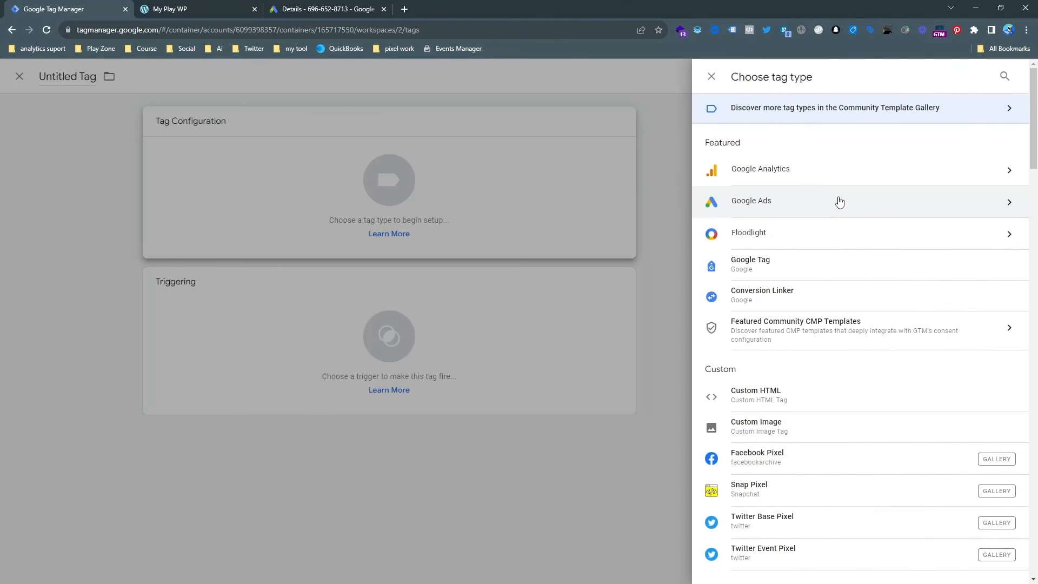
left_click(751, 200)
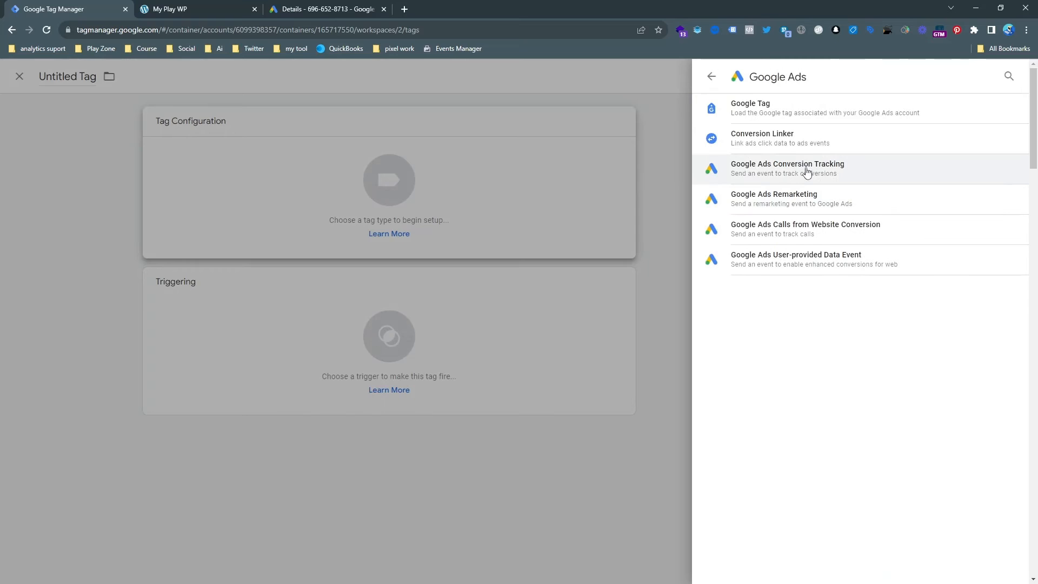
left_click(787, 168)
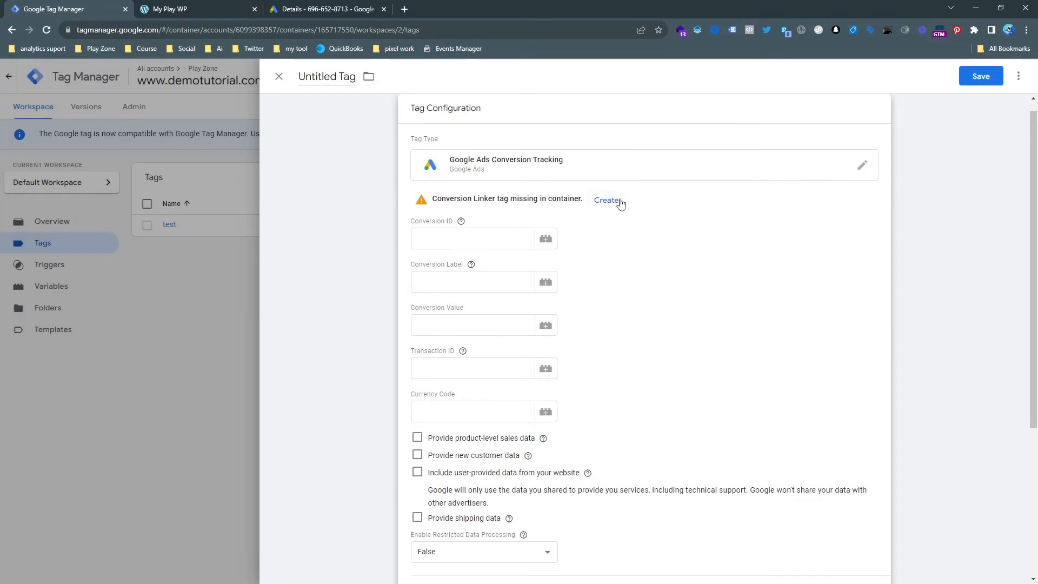
left_click(606, 200)
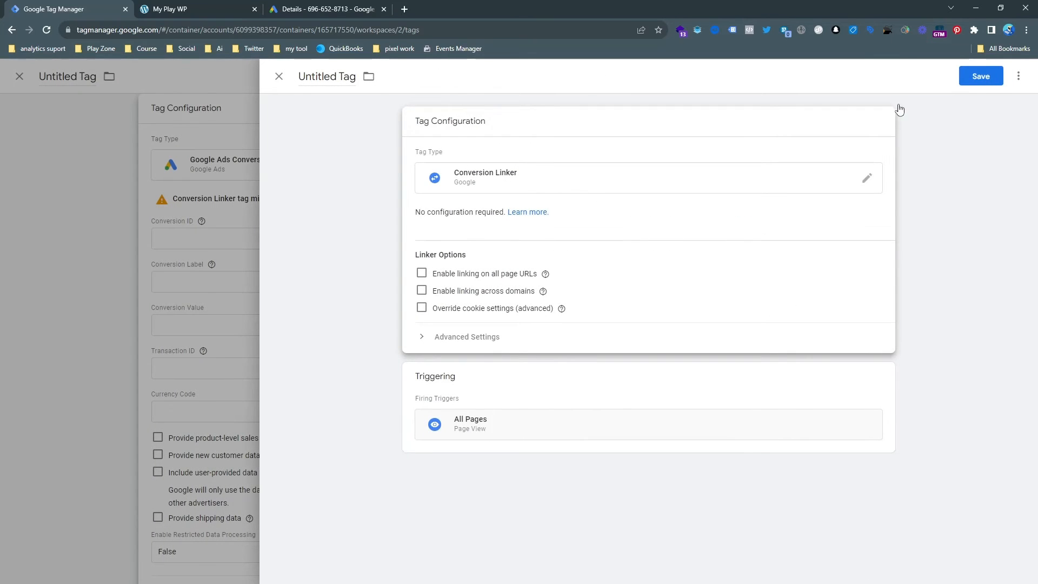
left_click(980, 76)
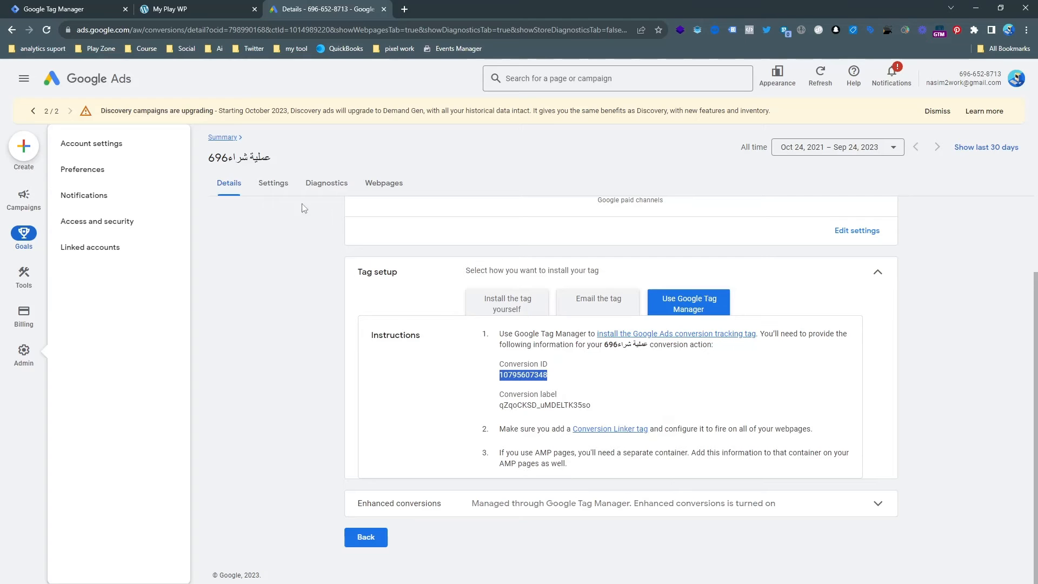
left_click(62, 9)
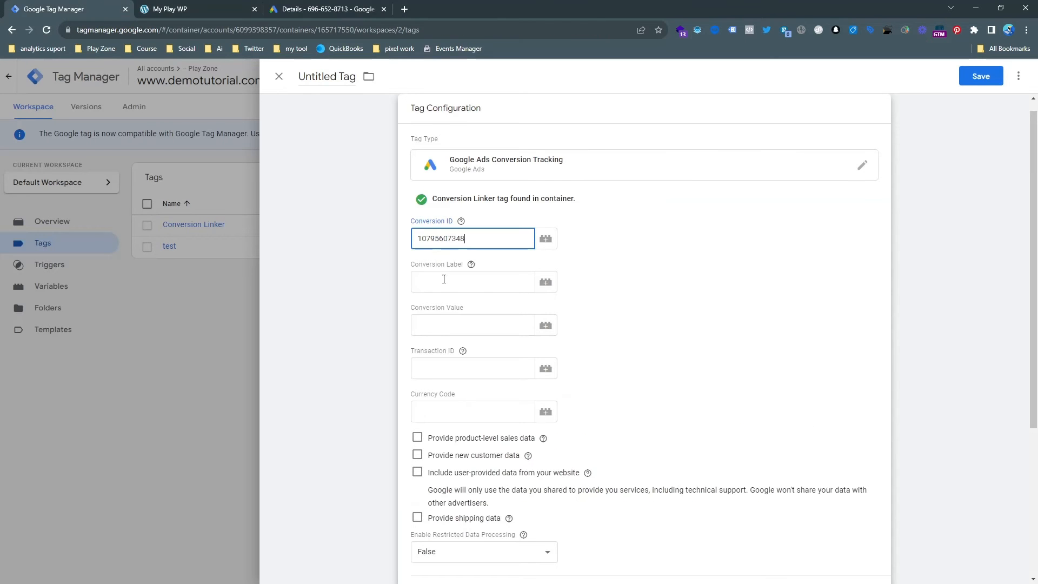
left_click(325, 8)
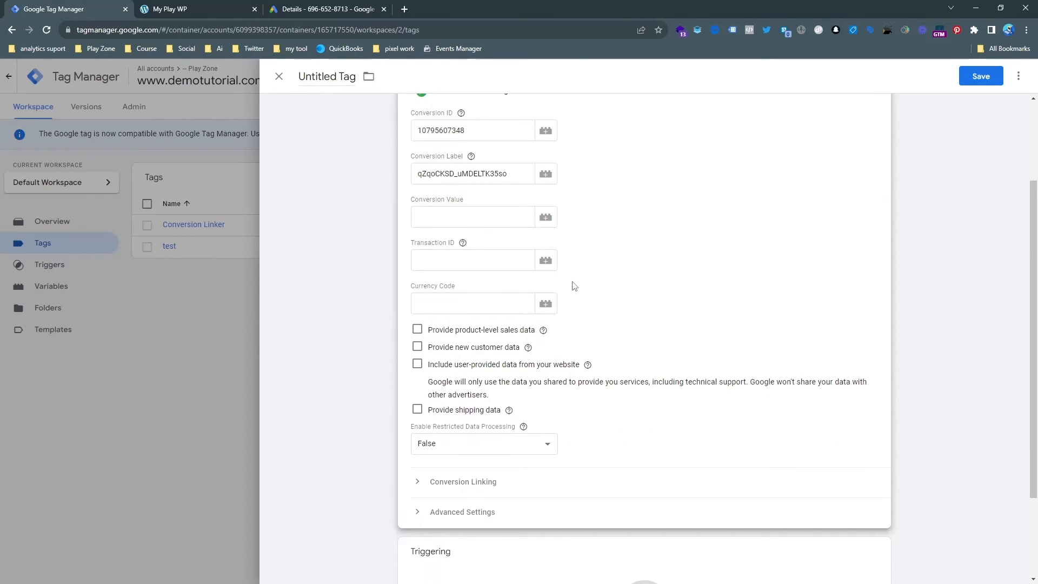
scroll("down", 3)
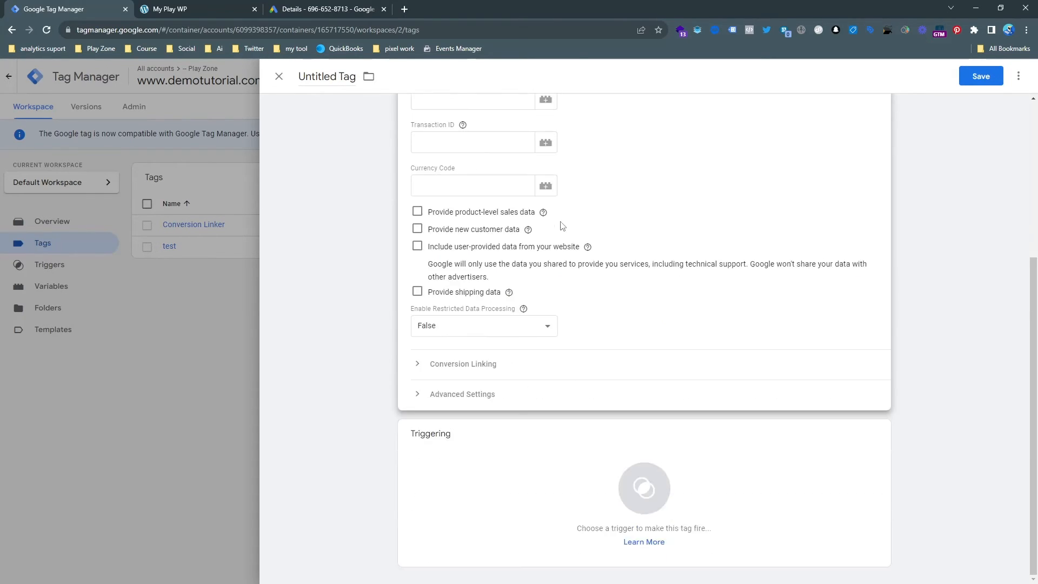
Step: Fire the conversion tag on klaviyo - trigger, save it with the default name, dismiss the notice
left_click(644, 496)
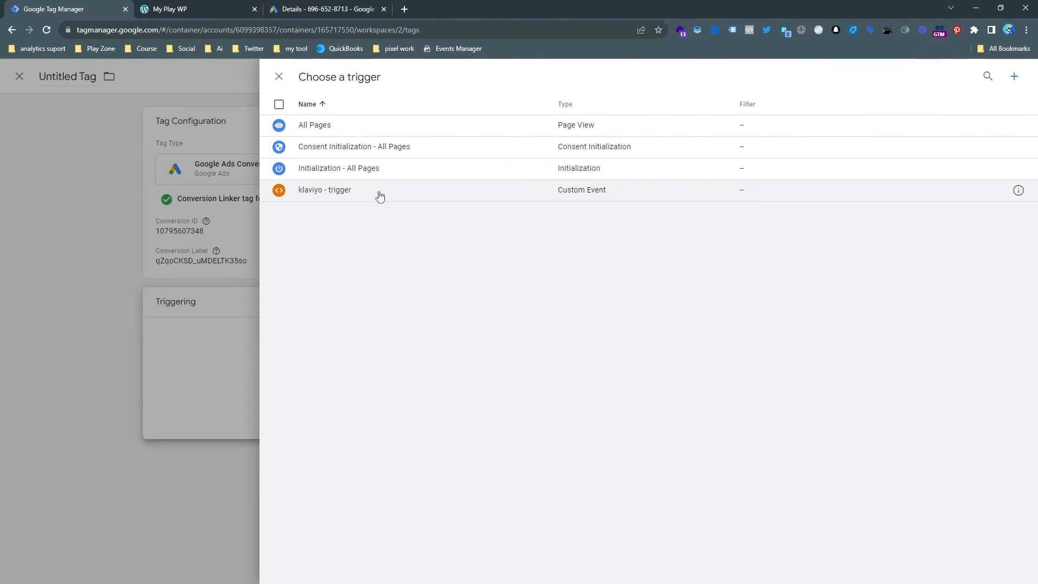
left_click(325, 190)
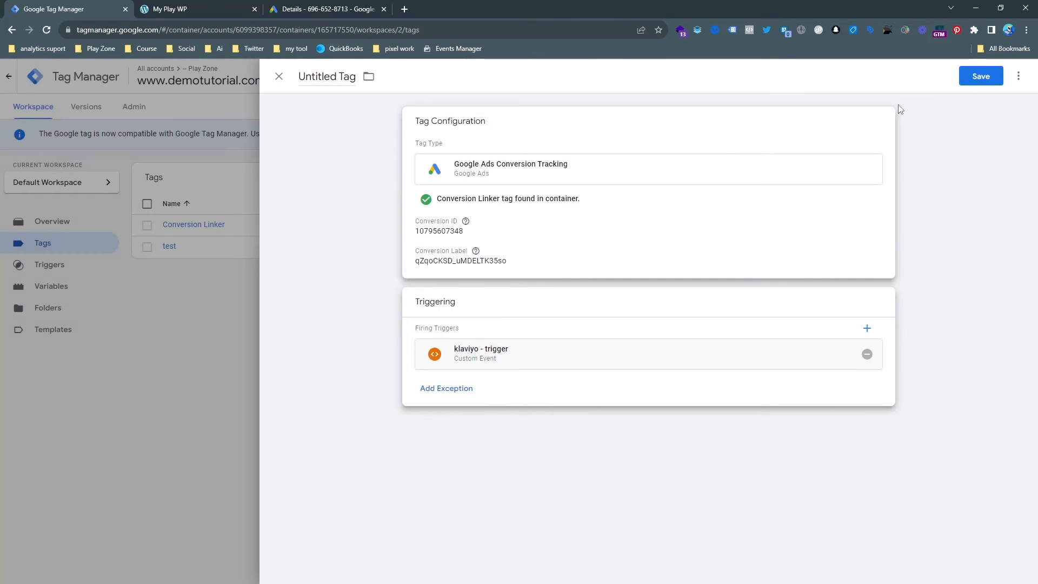
left_click(980, 76)
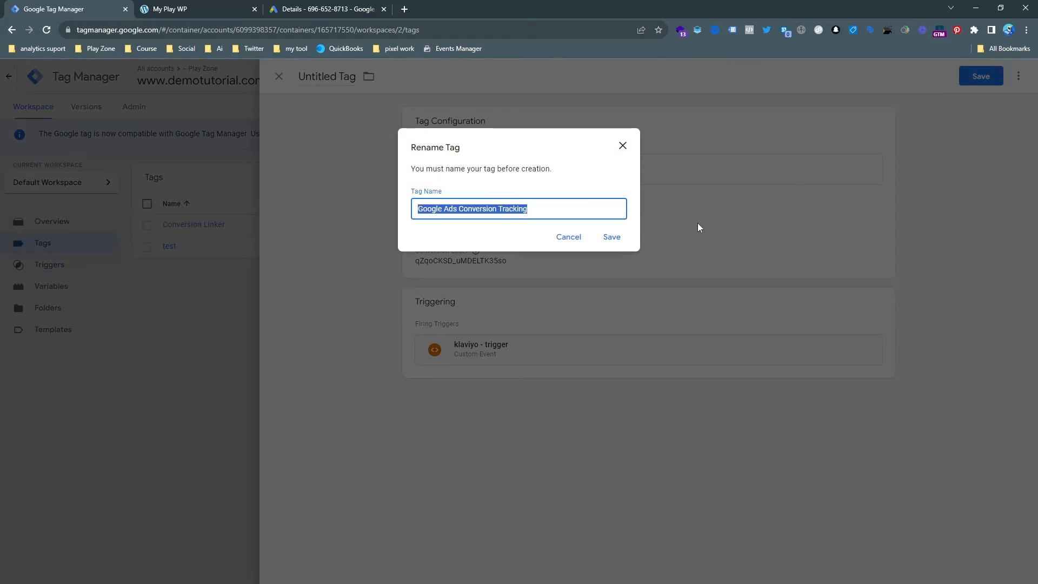
left_click(611, 236)
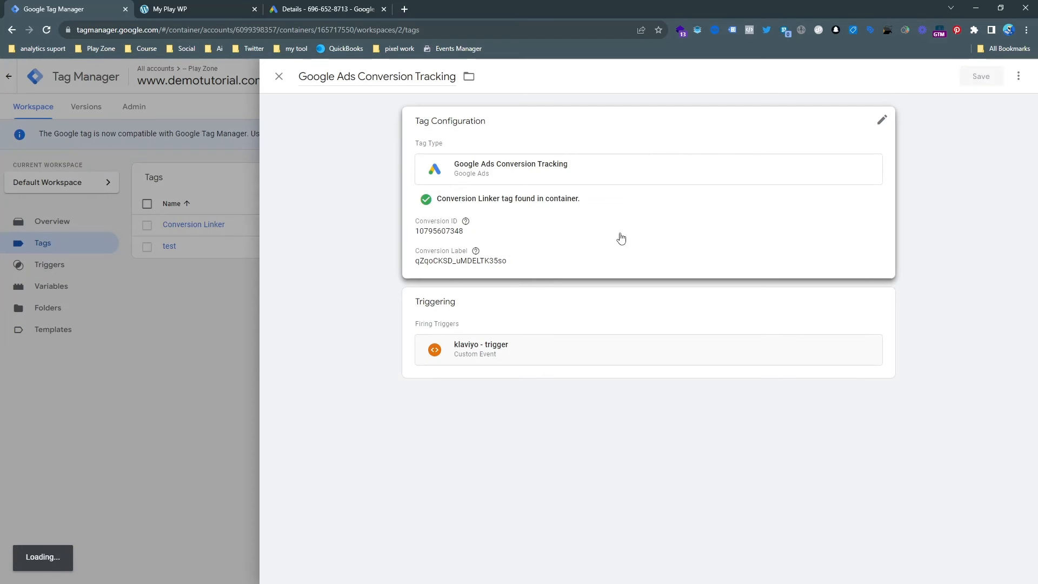
left_click(279, 76)
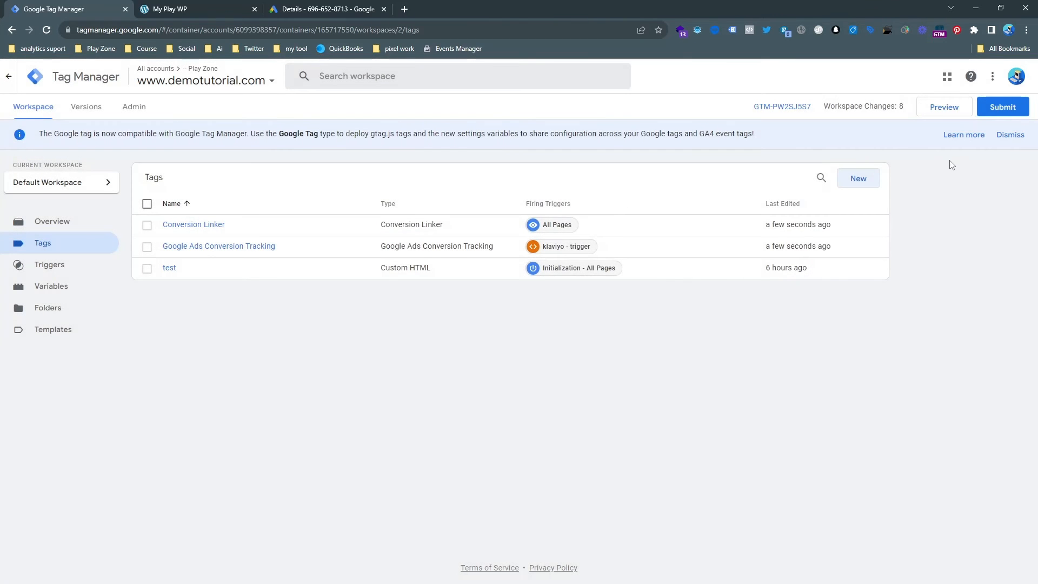
left_click(1010, 135)
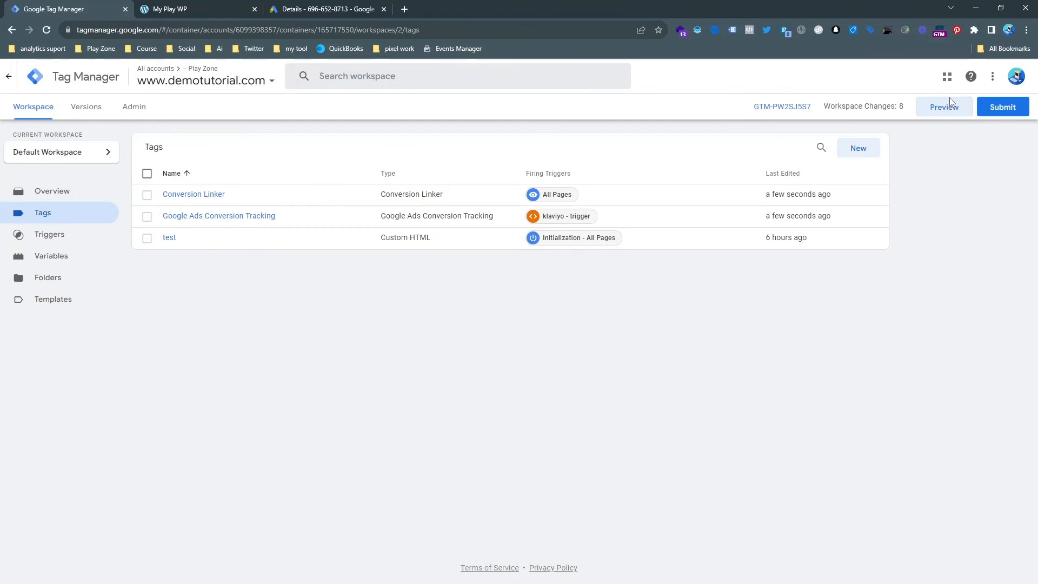
left_click(943, 107)
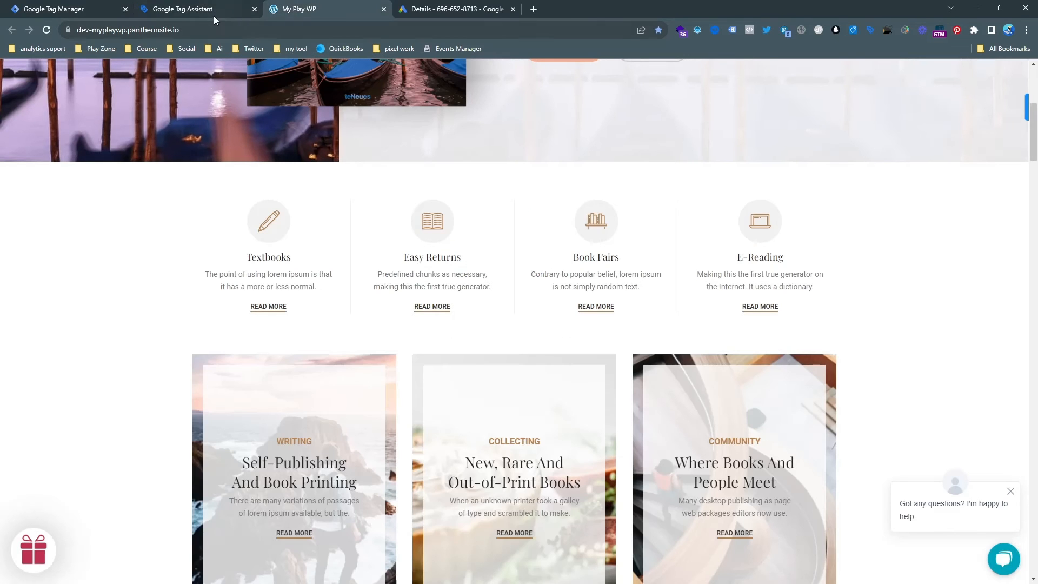
left_click(197, 9)
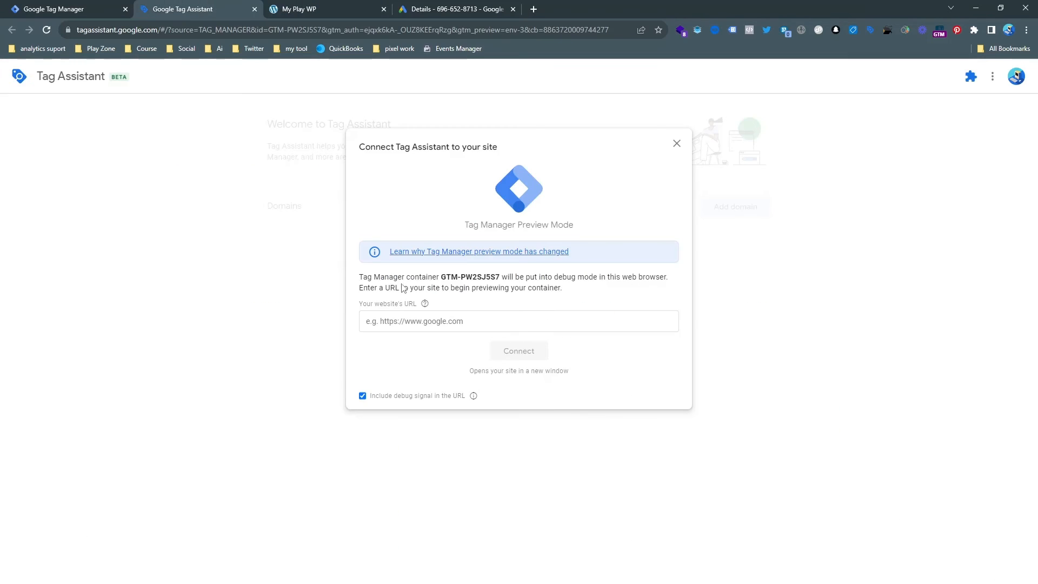
type("https://dev-myplaywp.pantheonsite.io/")
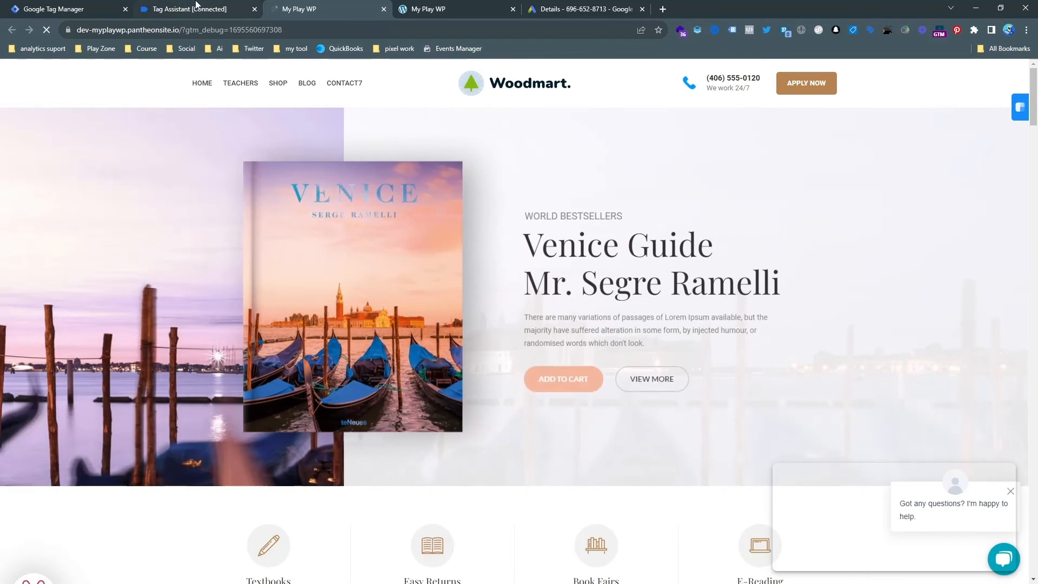
left_click(192, 8)
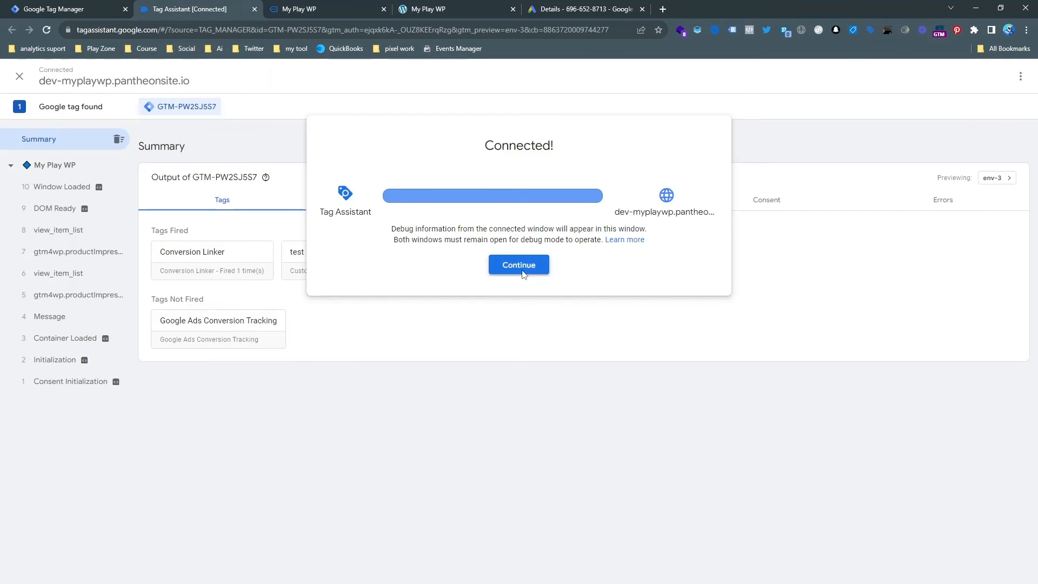
left_click(518, 265)
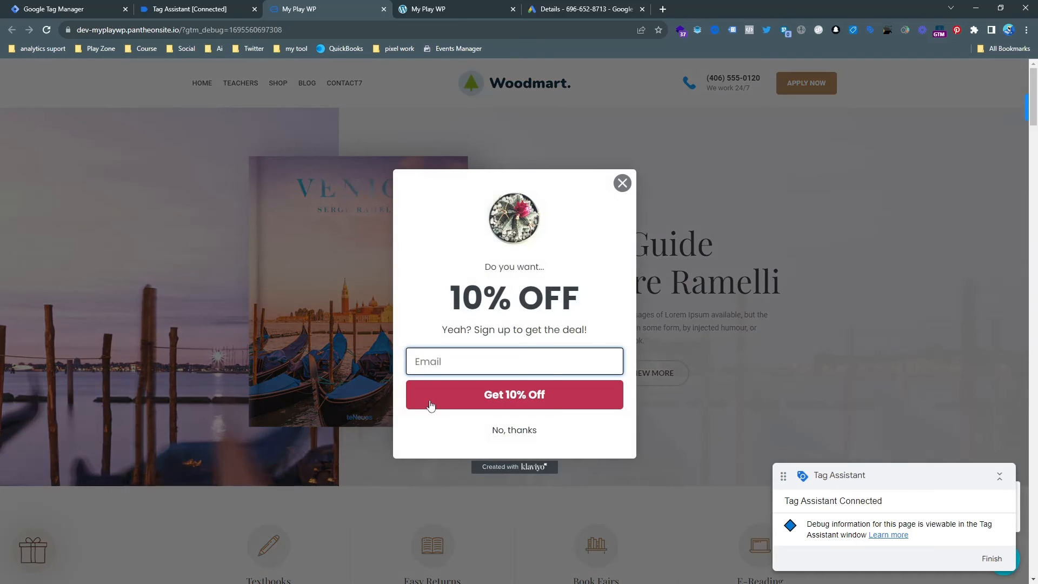
type("teste@gmail.com")
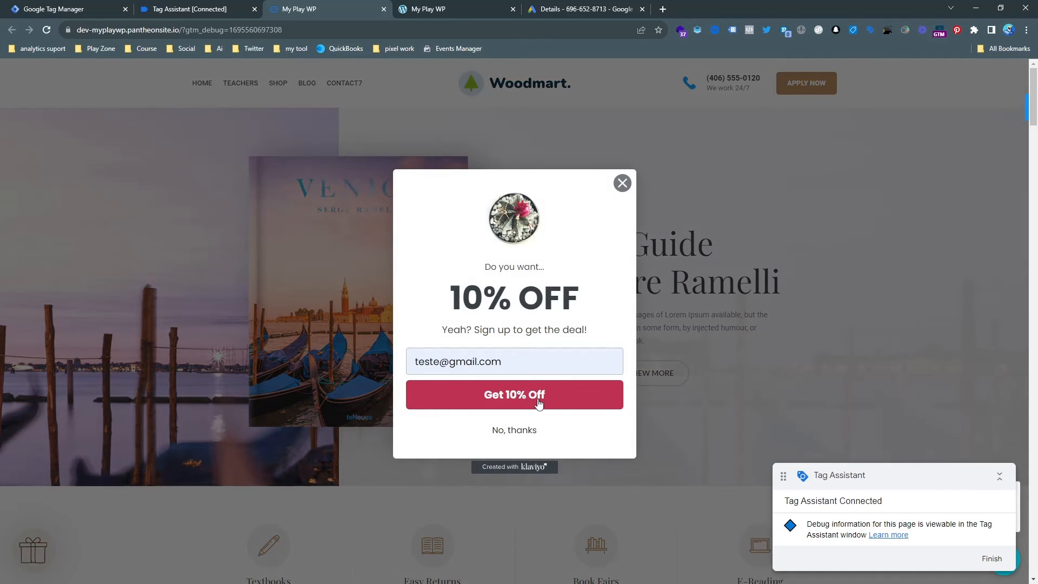
left_click(513, 395)
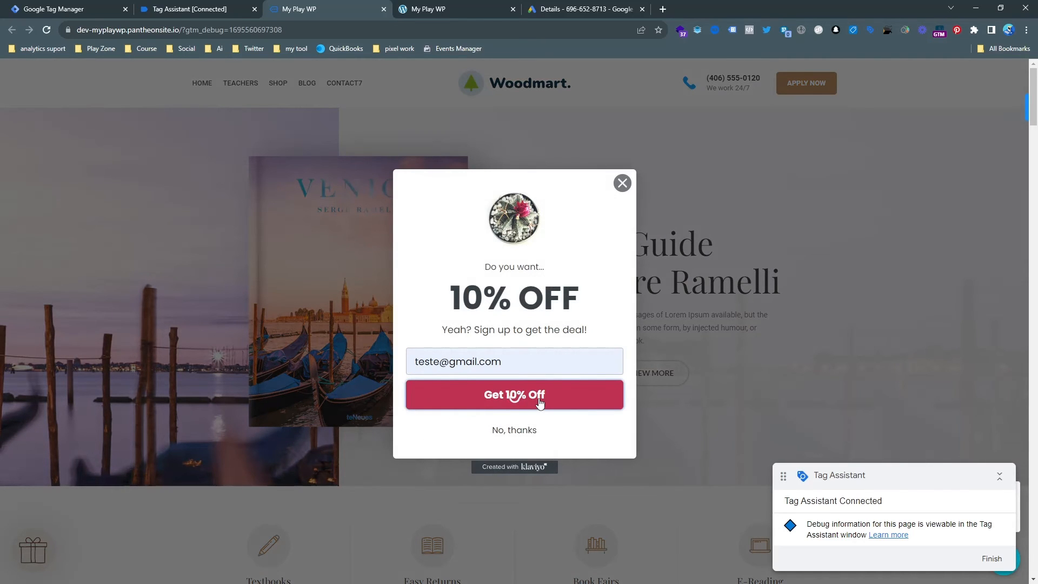
left_click(514, 395)
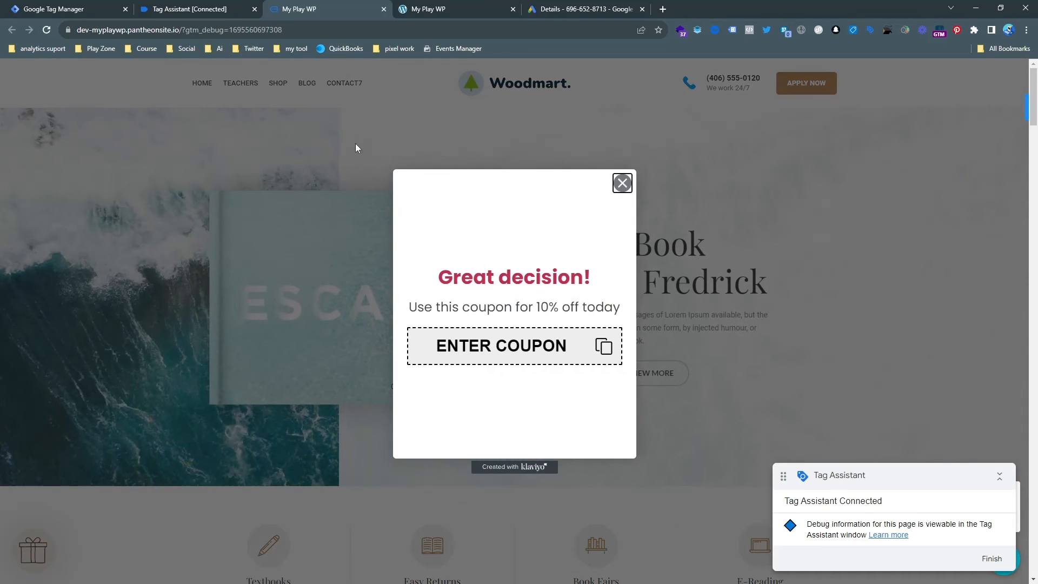
left_click(192, 8)
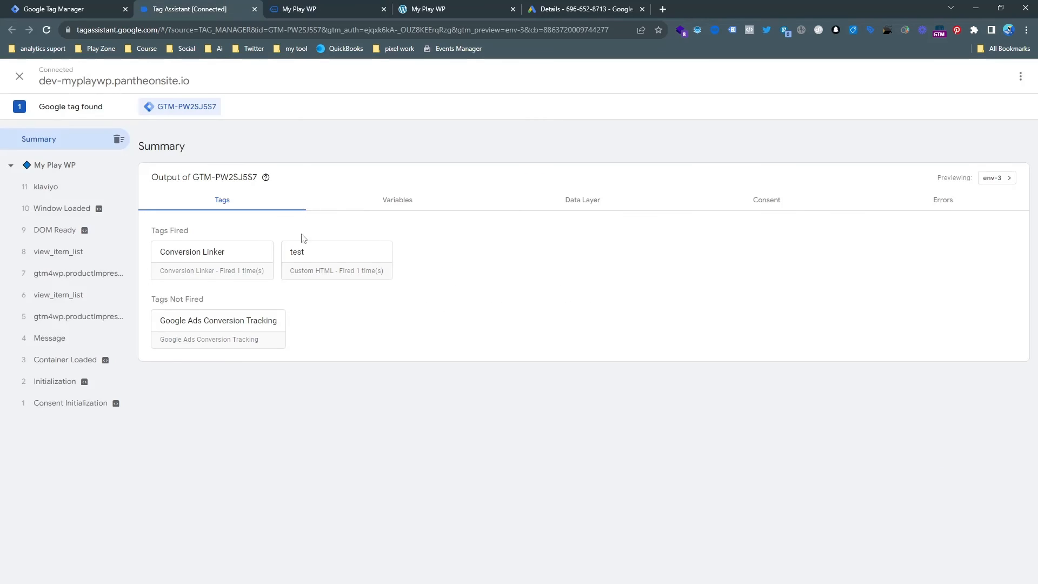
Step: Verify the Google Ads Conversion Tracking tag fired on the klaviyo event, then close the coupon popup
left_click(46, 186)
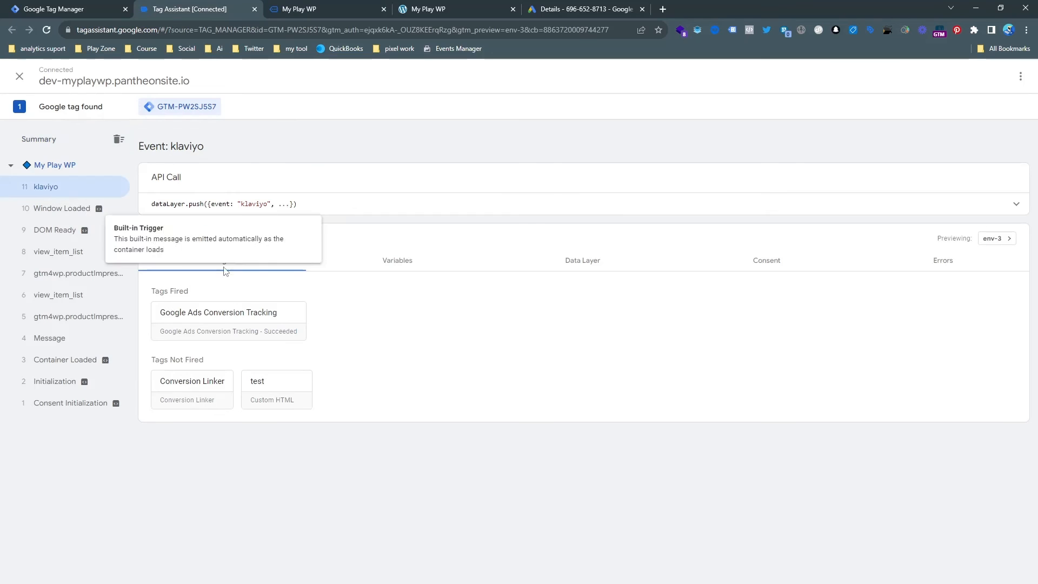
left_click(218, 311)
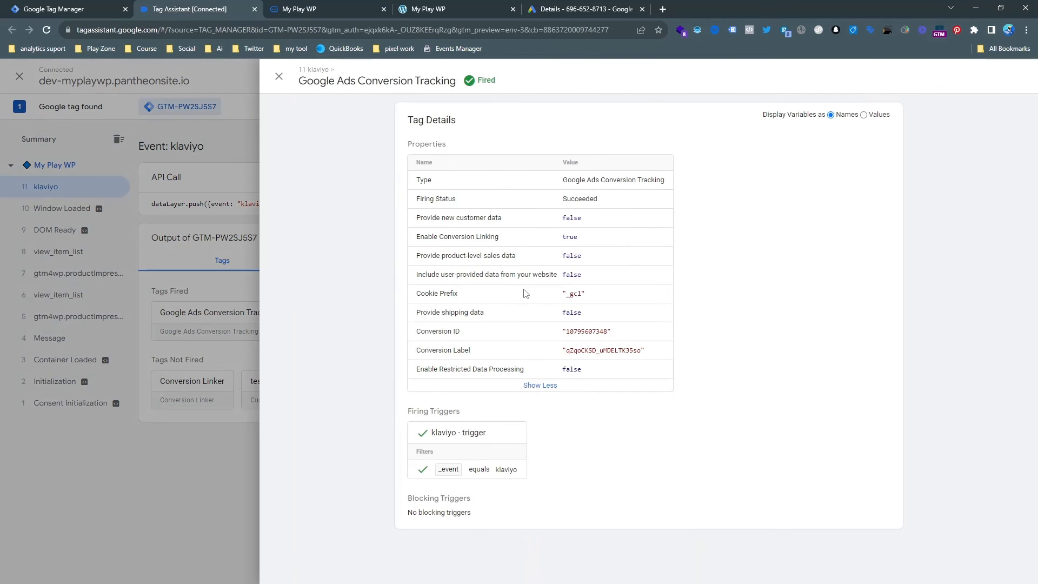
mouse_move(364, 54)
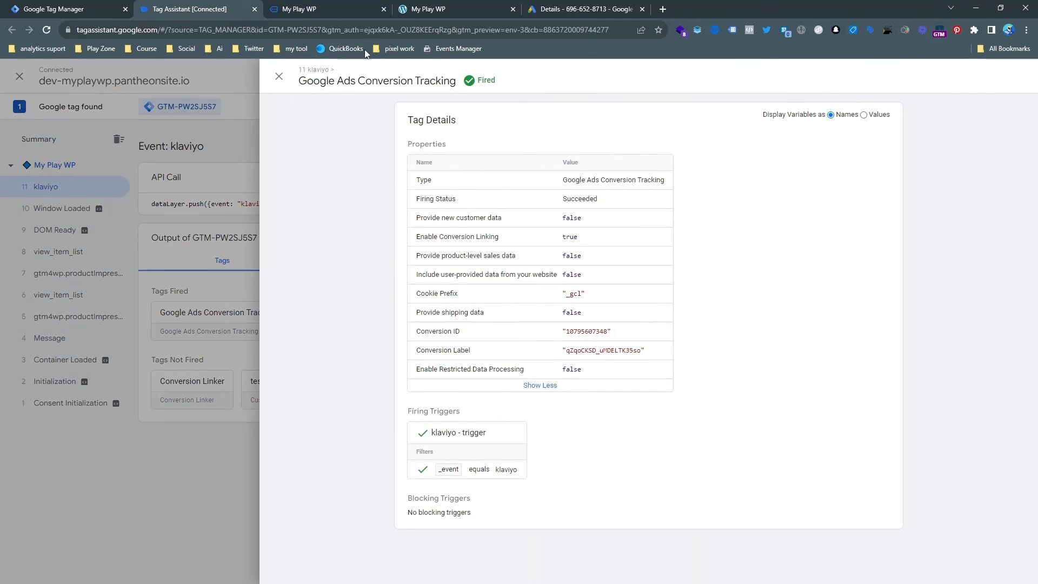
left_click(325, 9)
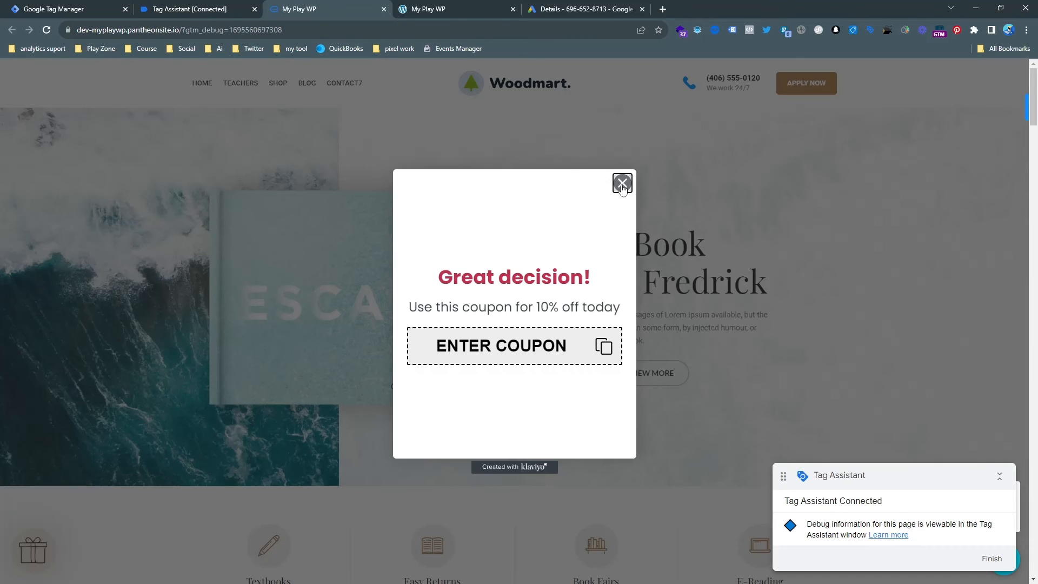
left_click(622, 182)
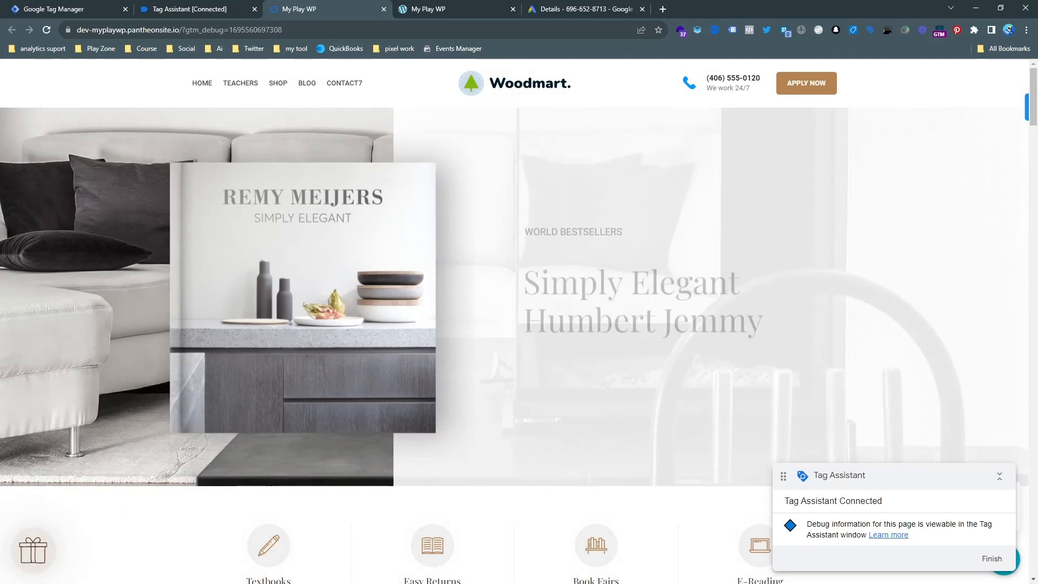
Step: Return to the Tag Manager workspace showing both new tags in the tags list
left_click(63, 9)
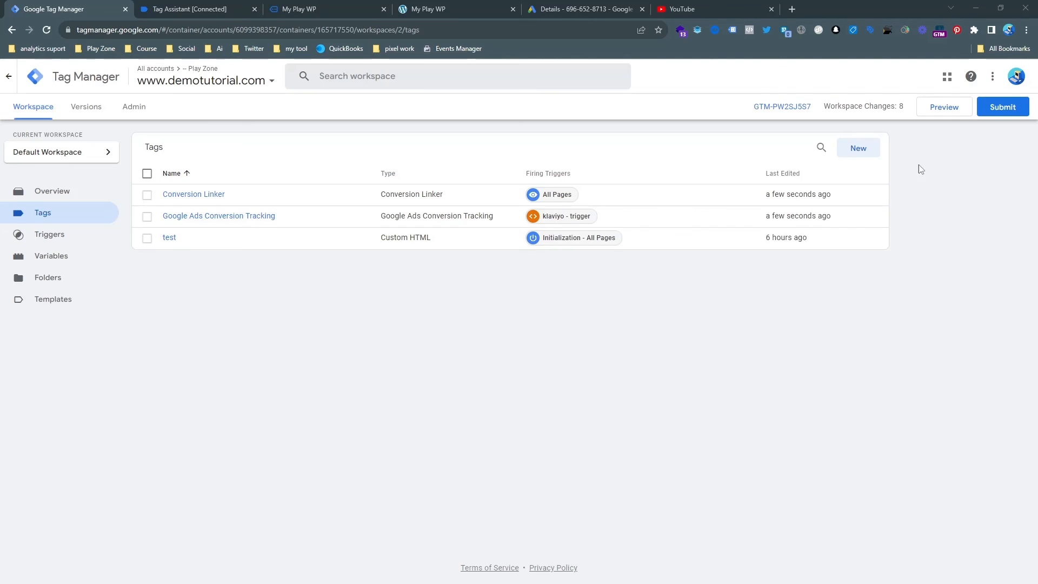
left_click(1001, 106)
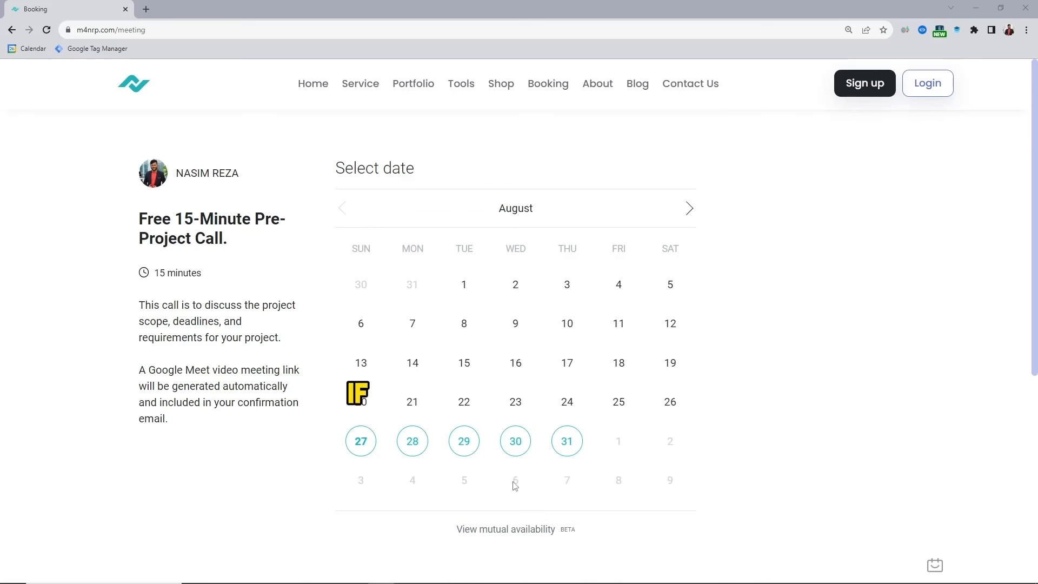
Step: Pick August 28 for the 15-minute call and open the Asia/Dhaka time zone list
left_click(411, 441)
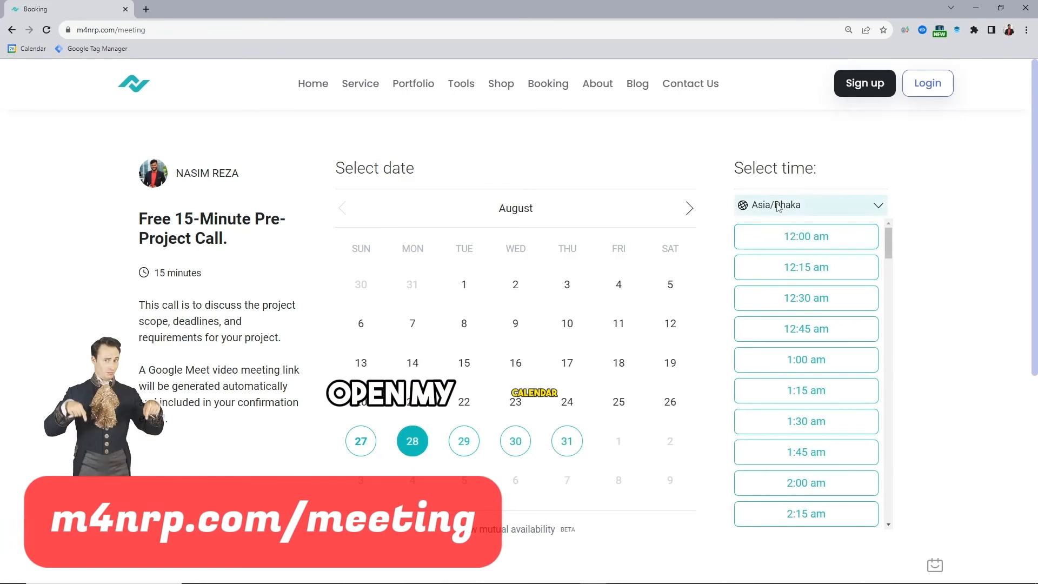
left_click(808, 204)
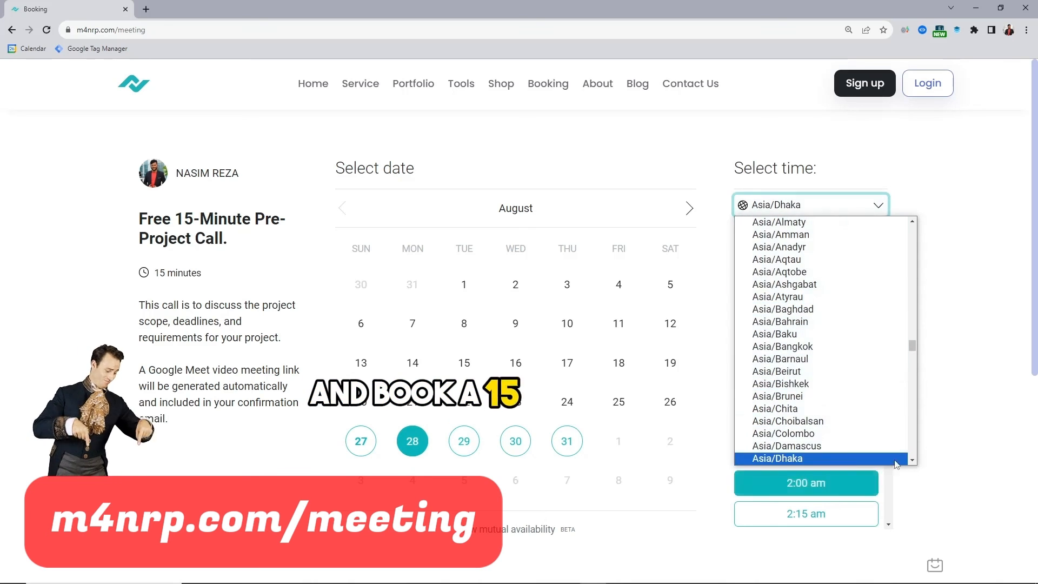